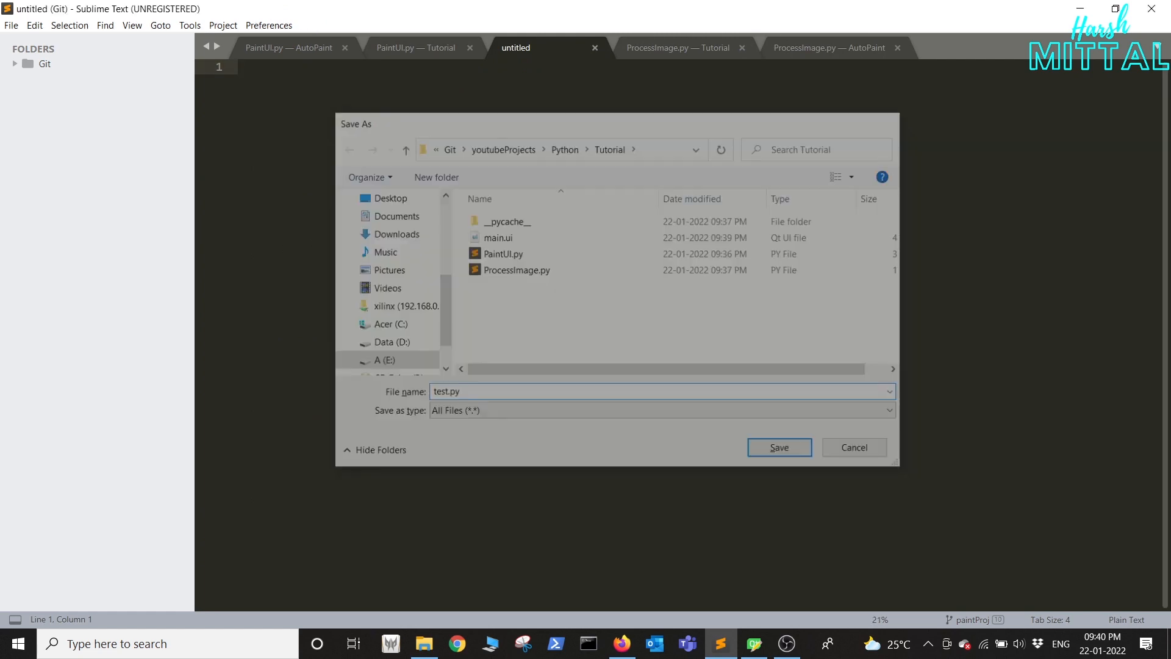
Save the new file as test.py and write the pyautogui import and position() call.
click(779, 447)
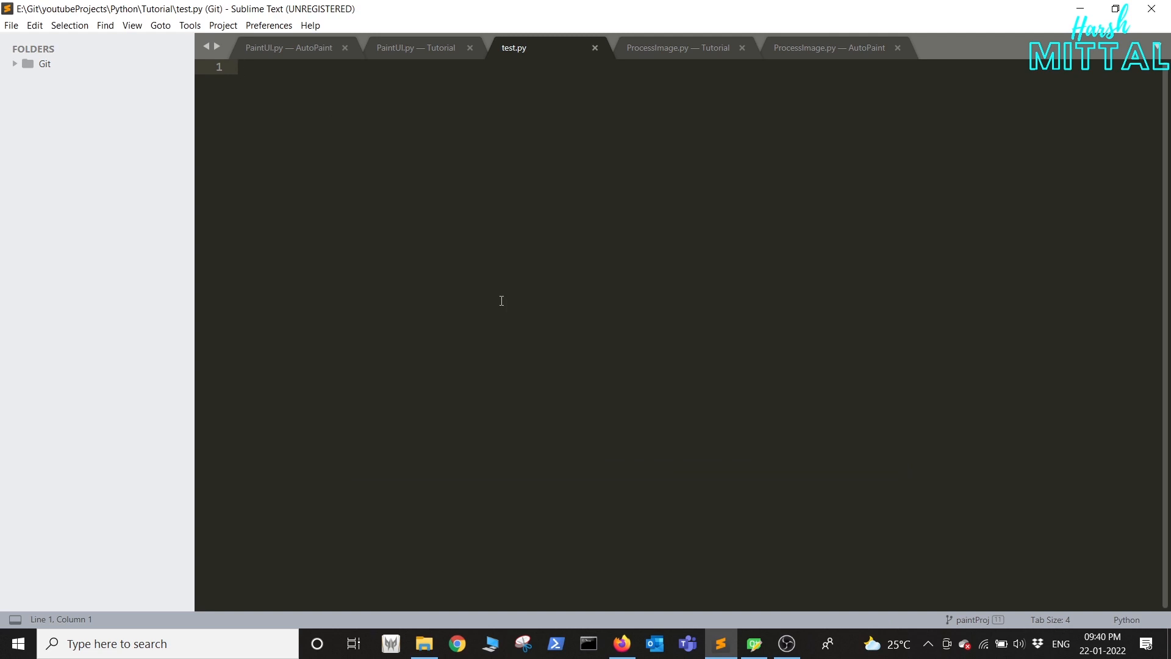
text(import py)
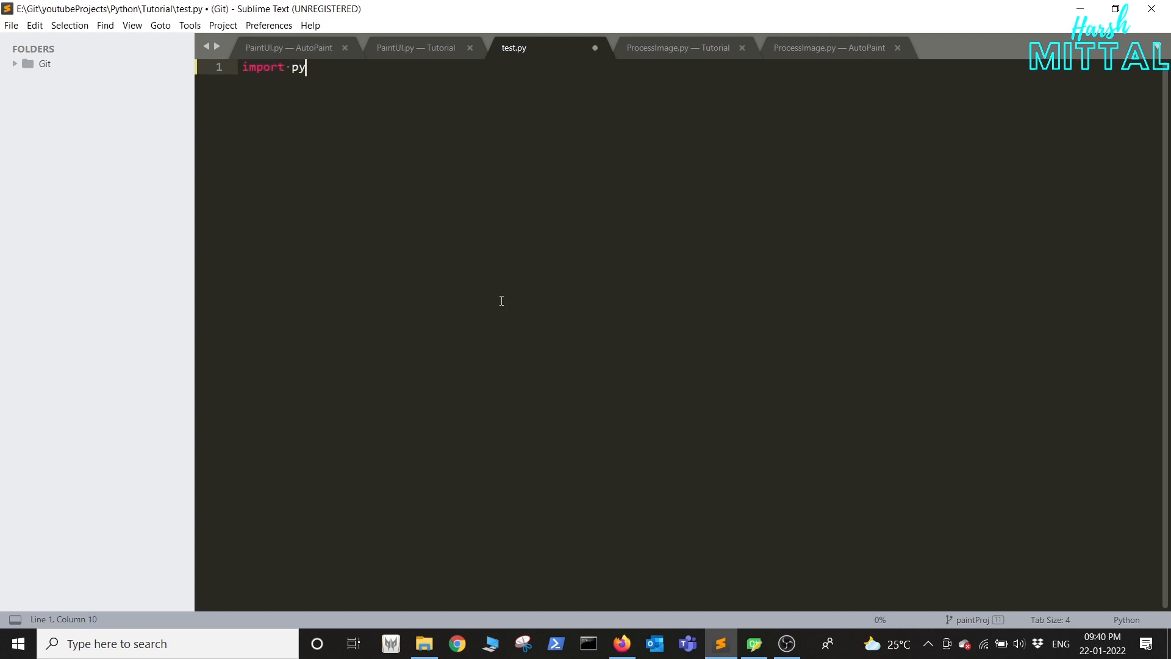
text(autogui)
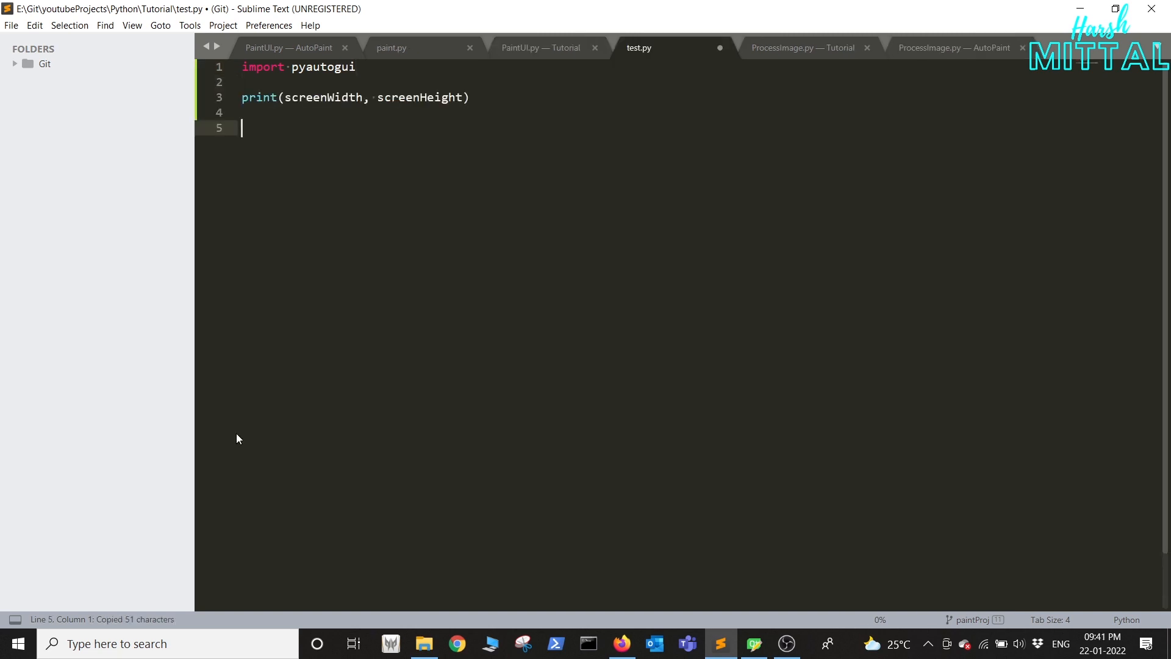
text(currentMouseX, currentMouseY = pyautogui.position())
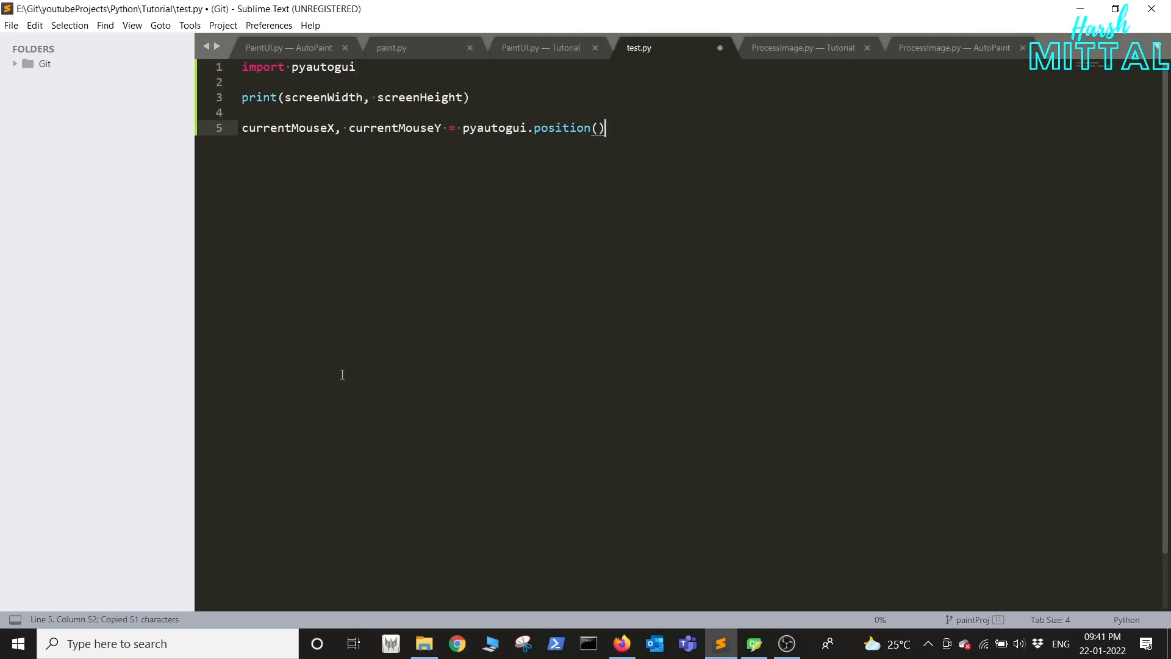
Print currentMouseX, currentMouseY and switch to the Tutorial folder window.
text(print()
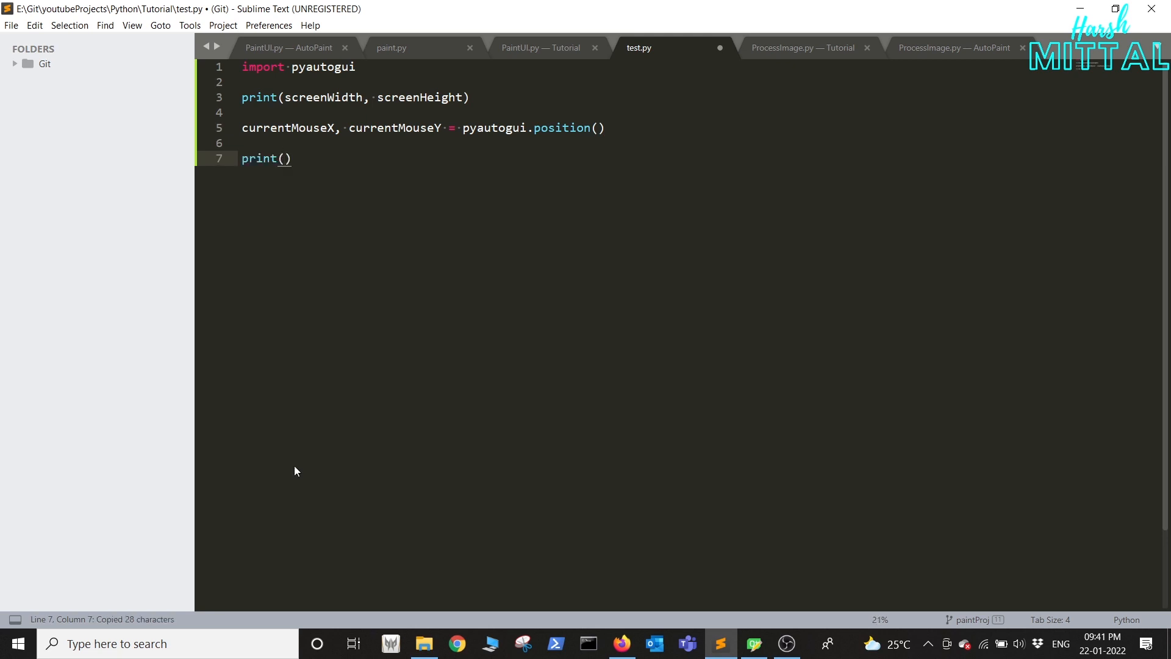
text(currentMouseX, currentMouseY)
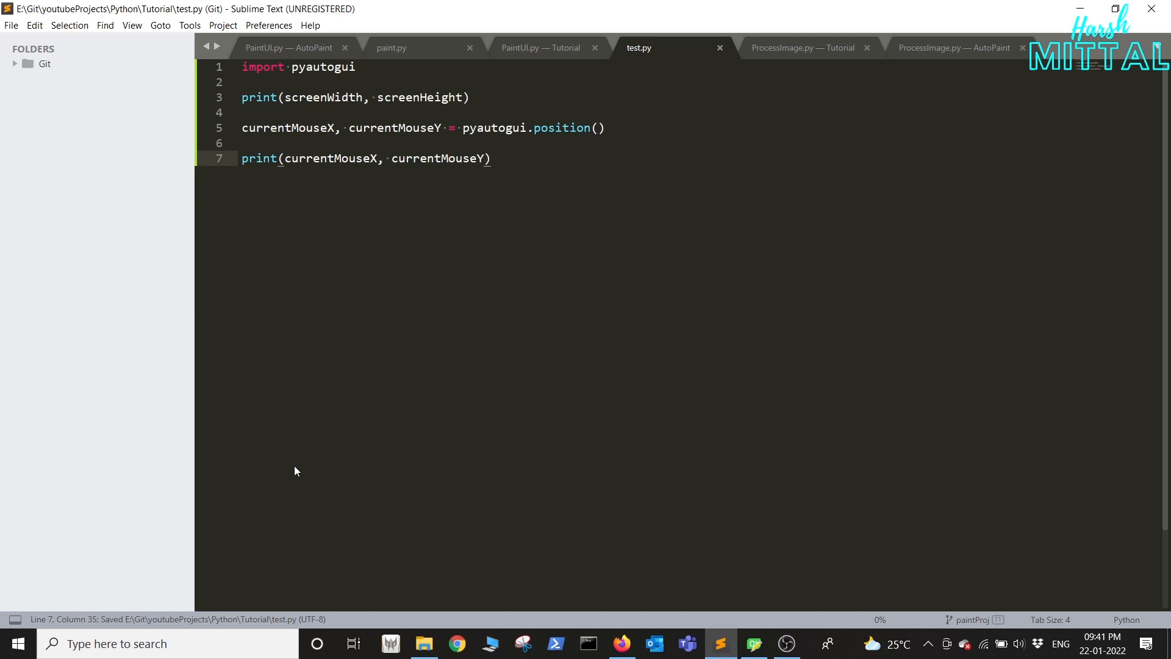
click(423, 643)
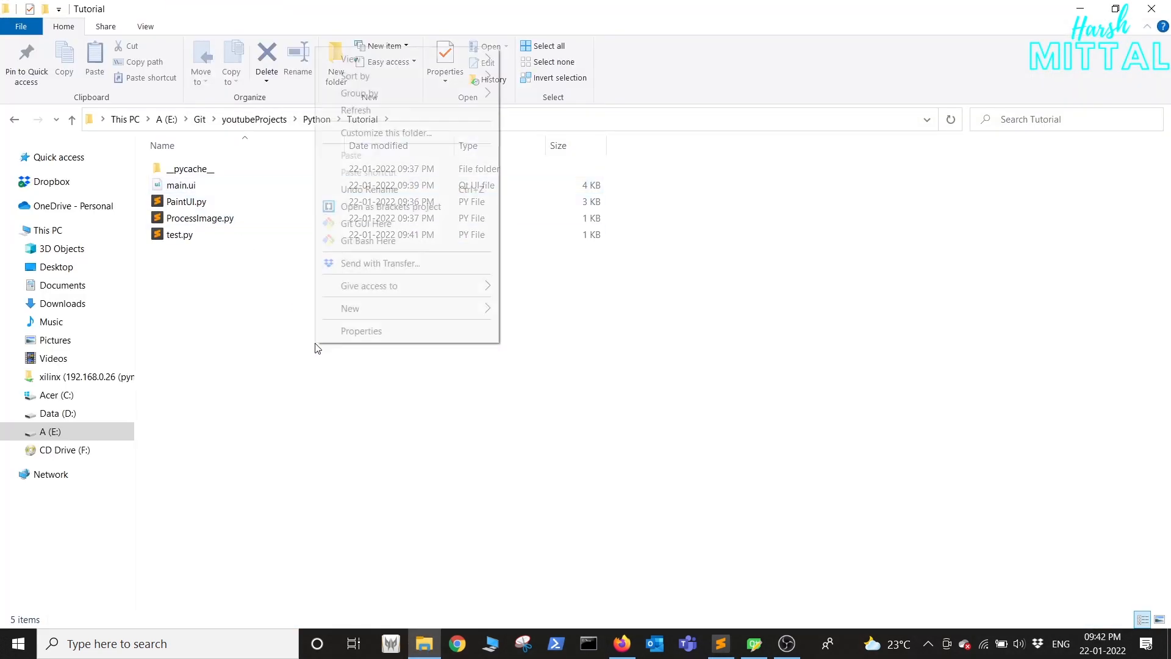
Open a PowerShell window in the Tutorial folder and begin the python run command.
click(332, 402)
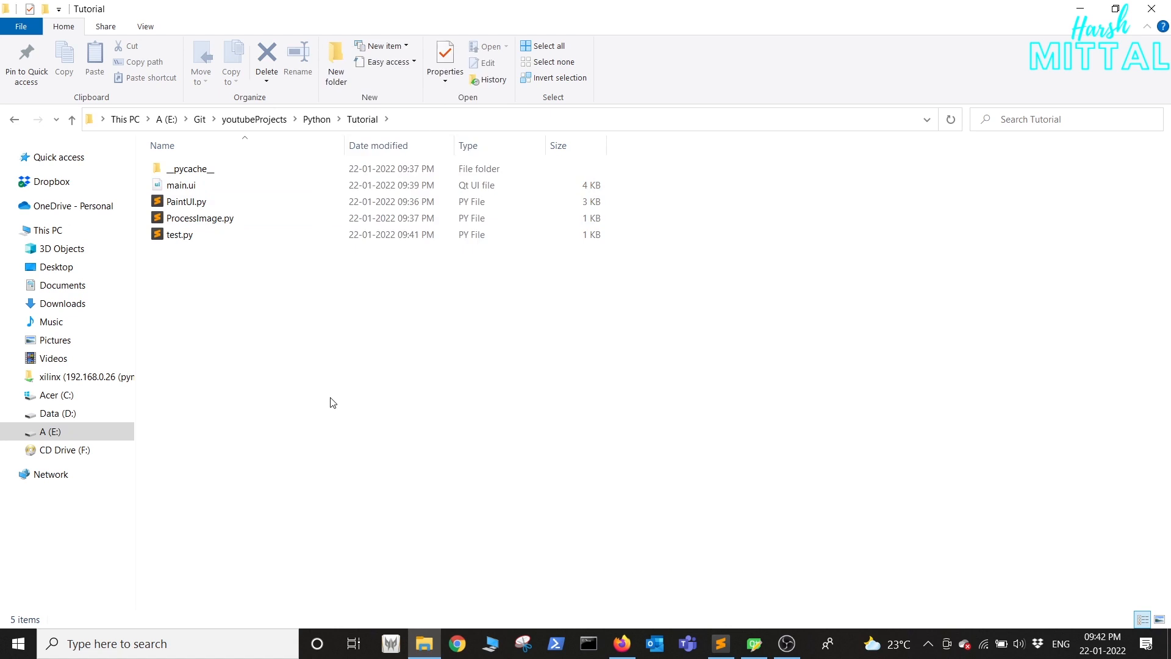
right_click(332, 403)
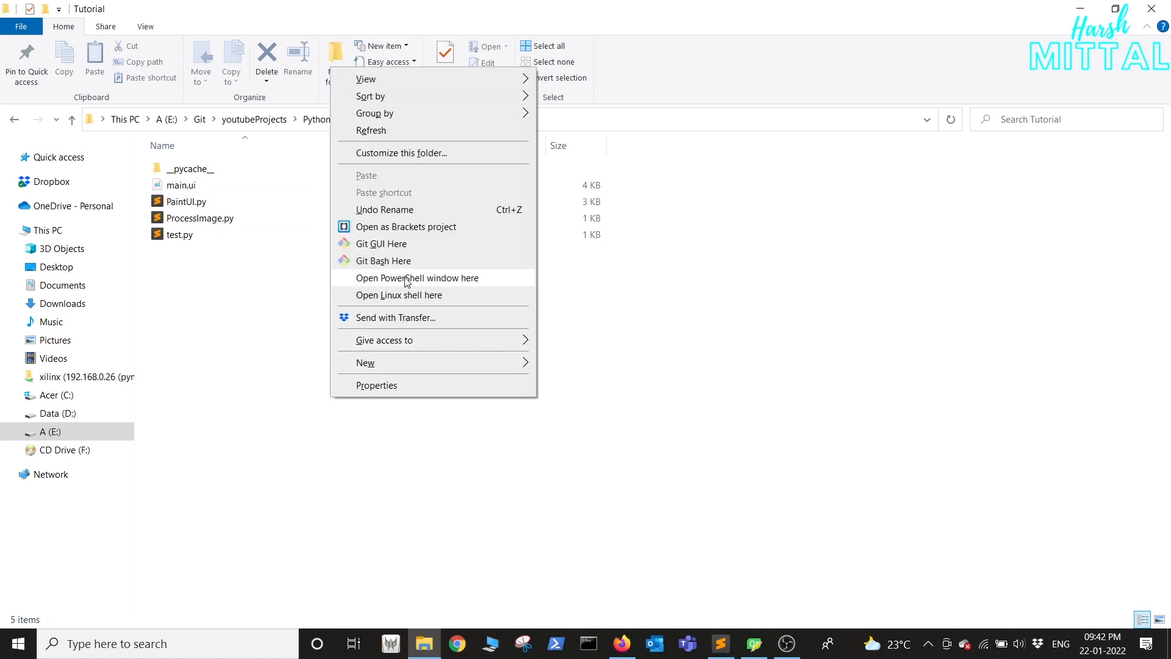
click(418, 277)
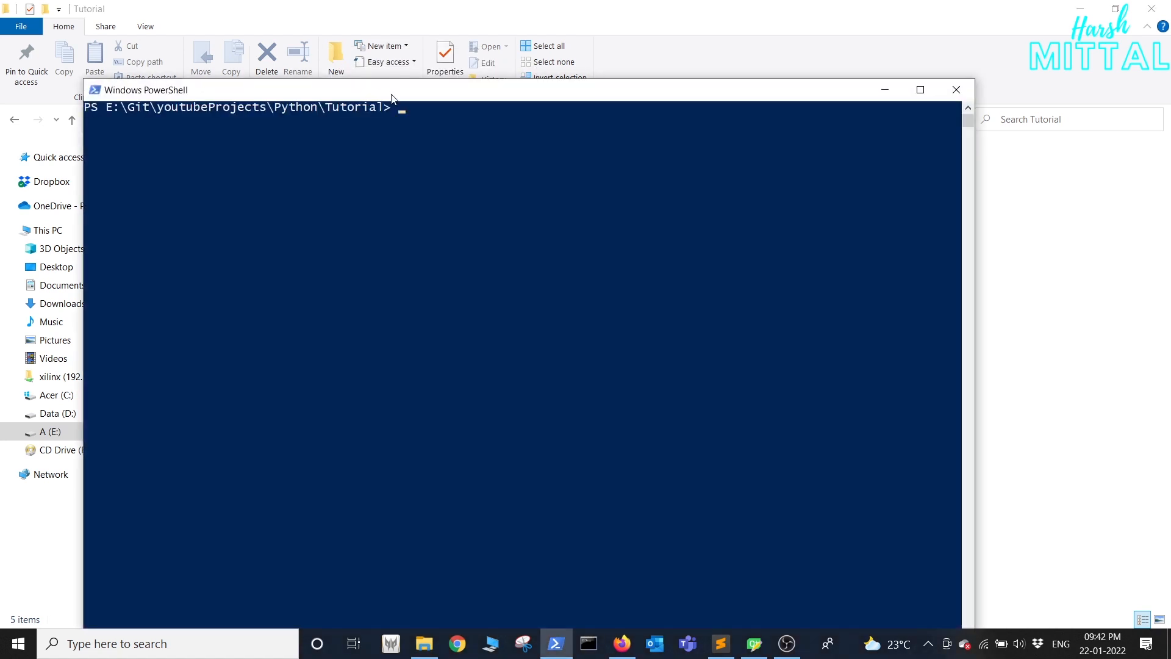
text(pai)
text(python tes)
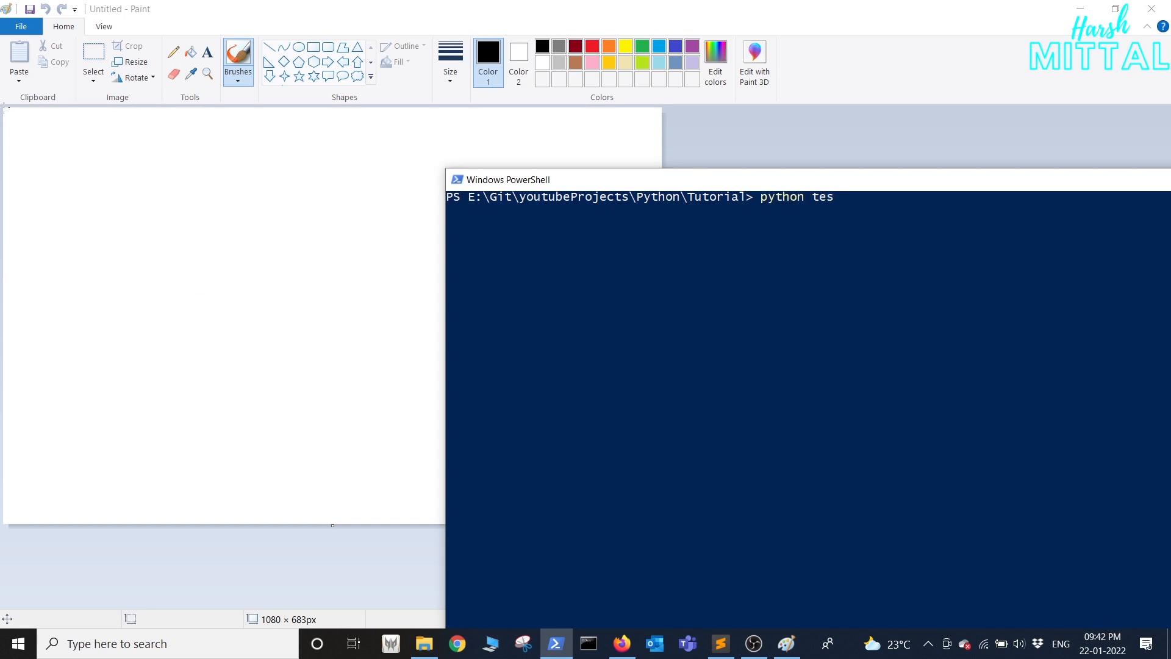
Run python test.py, add the missing size() line in Sublime, and rerun it.
text(t.py)
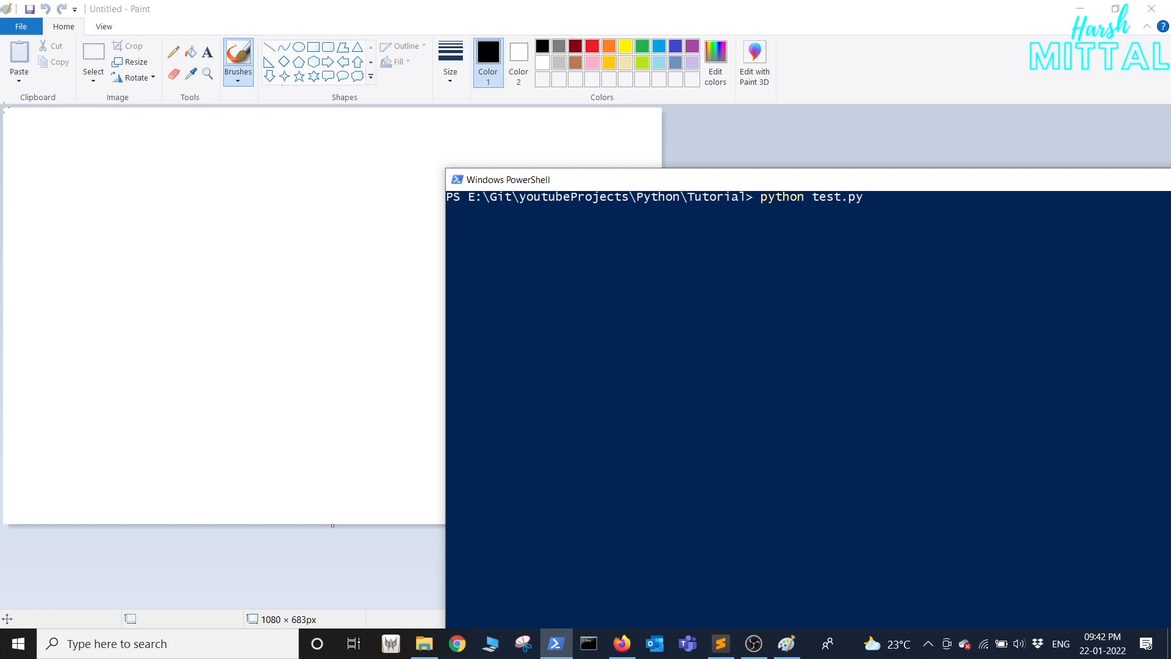
key(Enter)
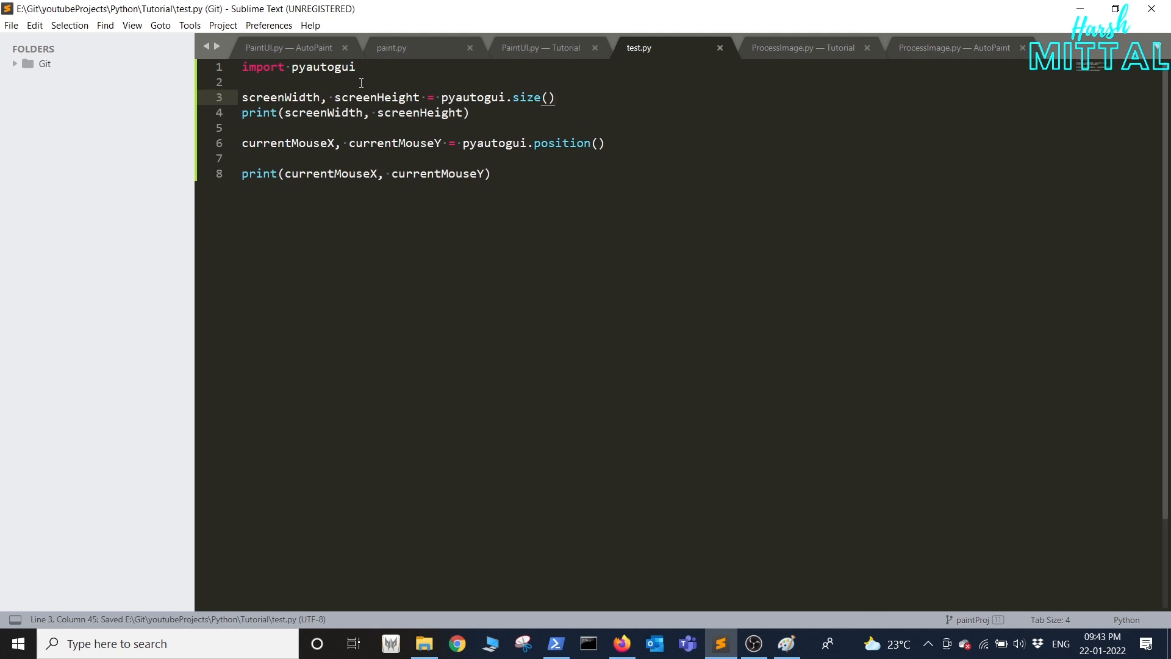
key(alt+tab)
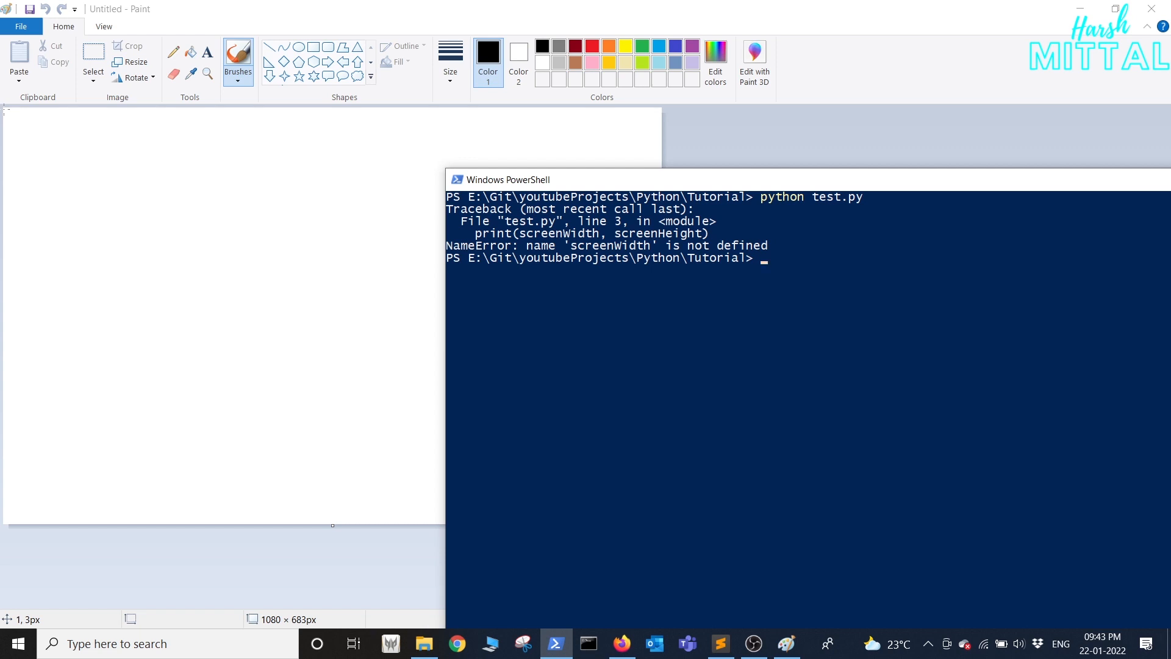
text(python test.py)
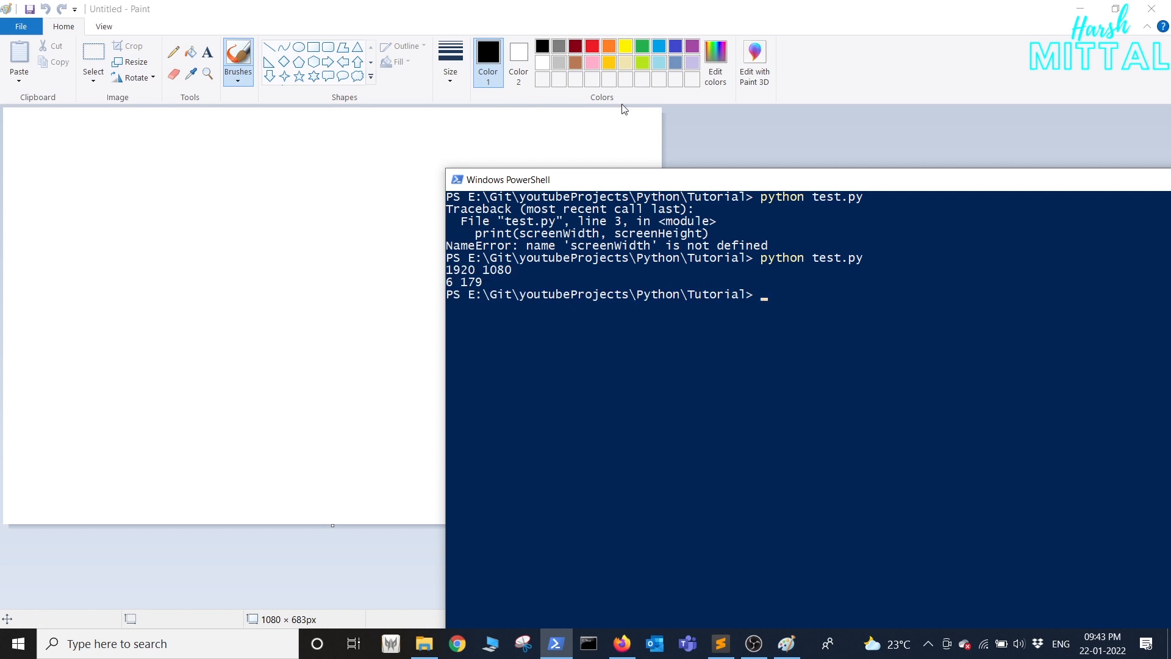
mouse_move(664, 111)
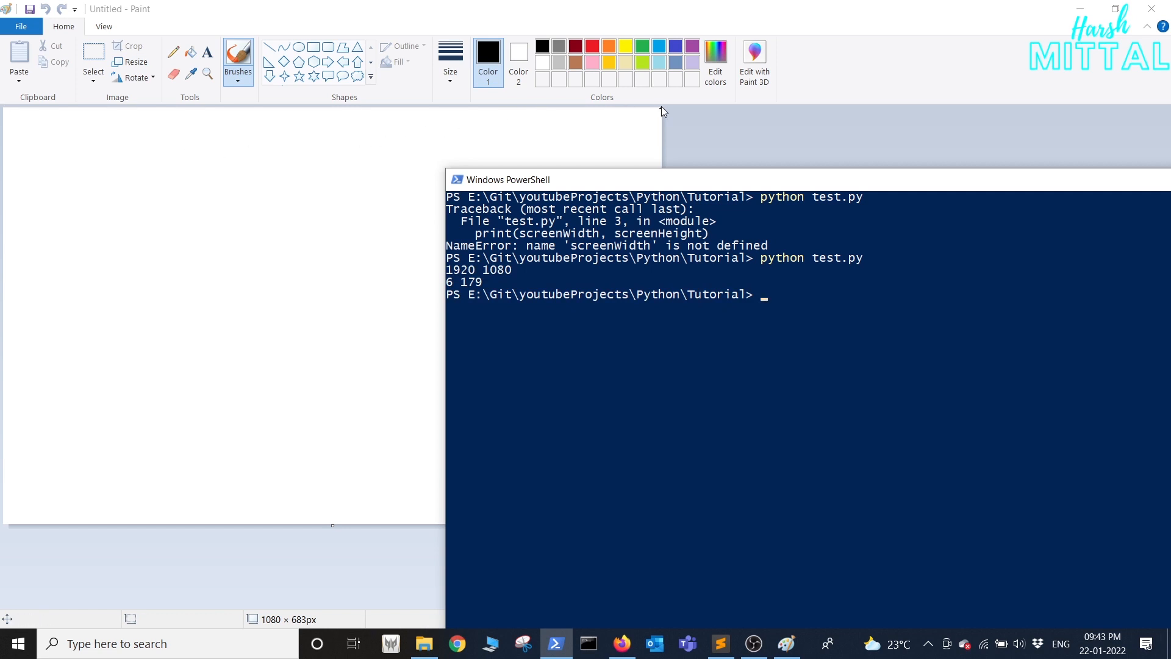
Rerun test.py at Paint canvas corners, moving the terminal off the canvas.
text(python test.py)
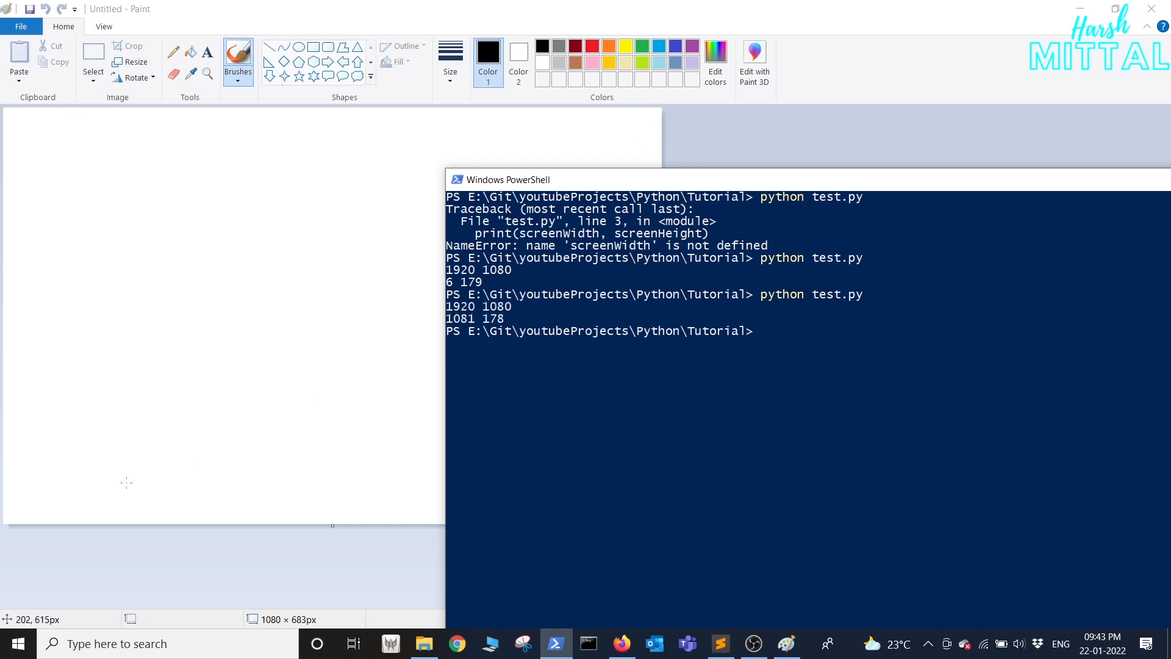
text(python test.py)
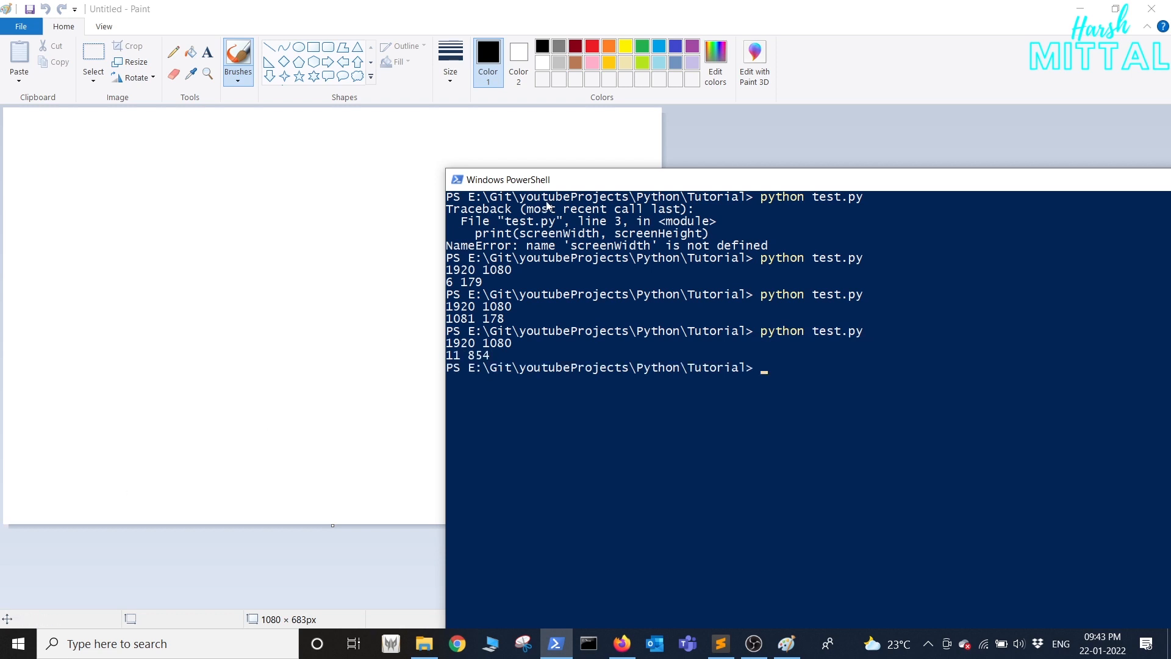
drag(508, 180, 754, 106)
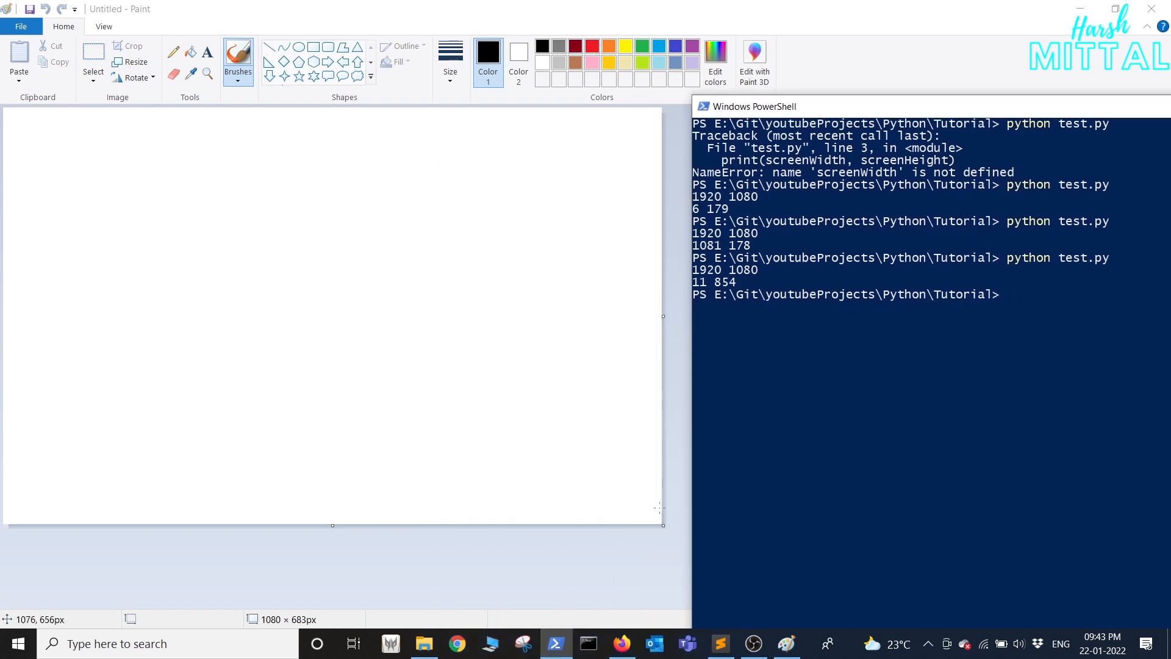
text(python test.py)
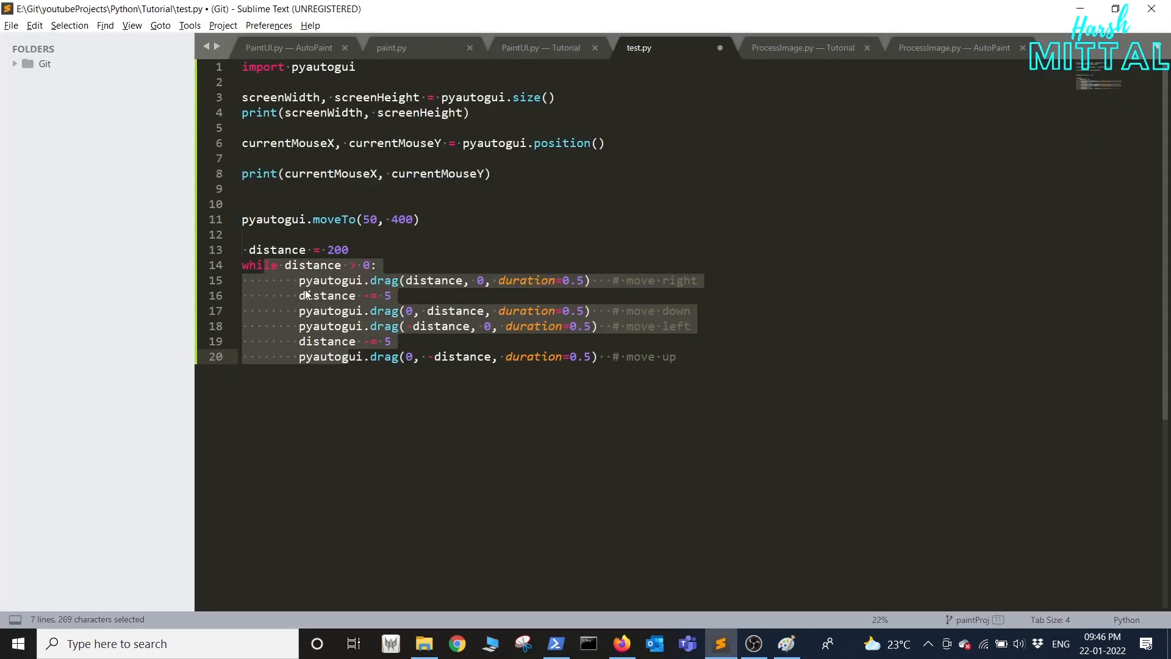
Change the spiral loop's starting distance from 200 to 20 and check Paint.
click(248, 249)
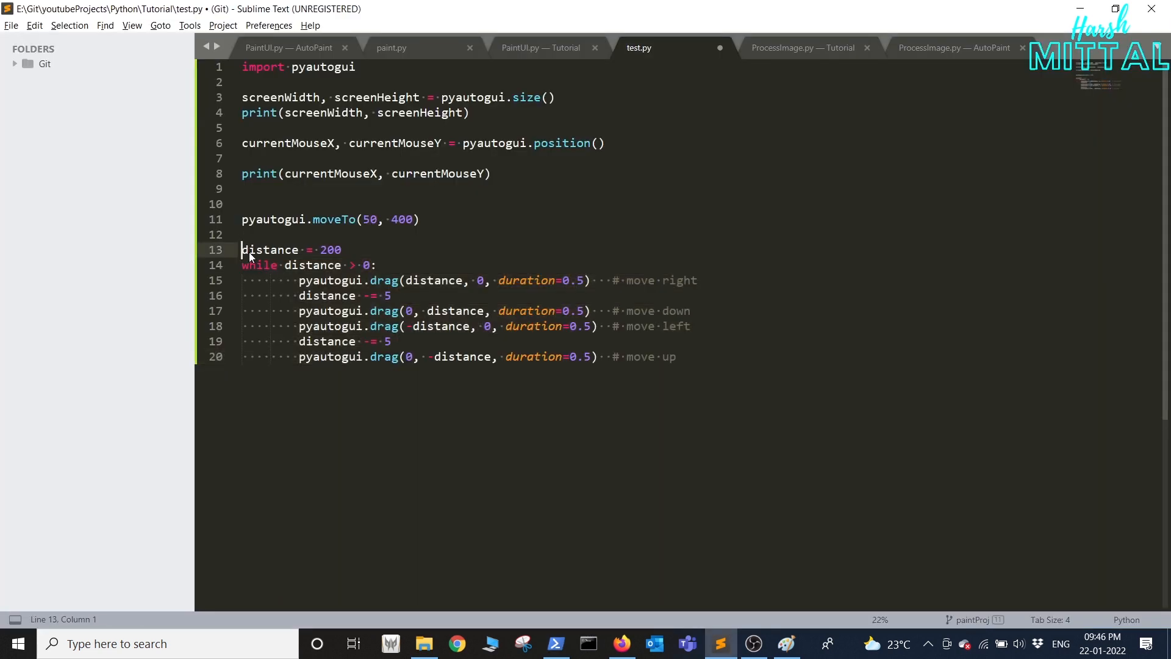
click(344, 249)
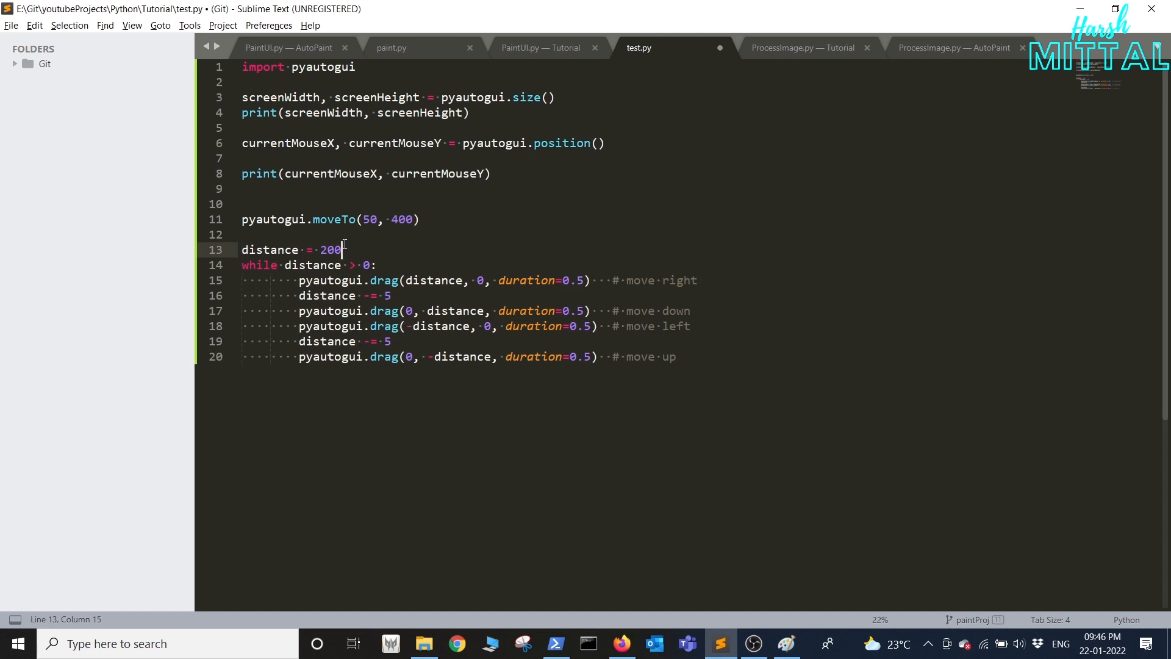
key(backspace)
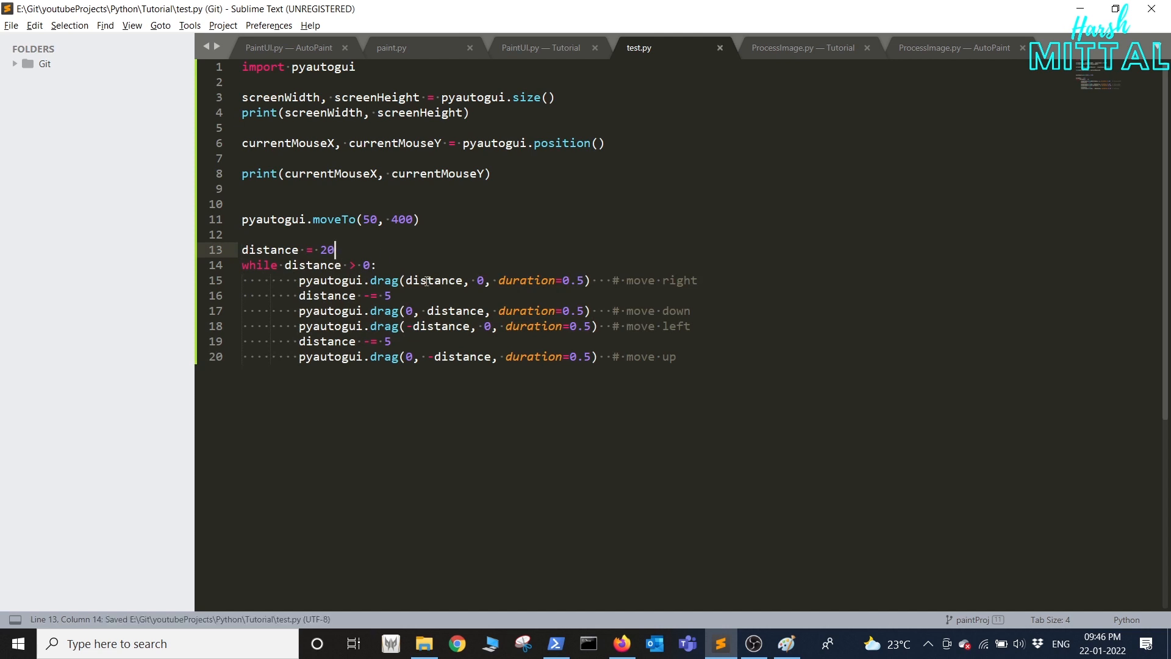
key(alt+tab)
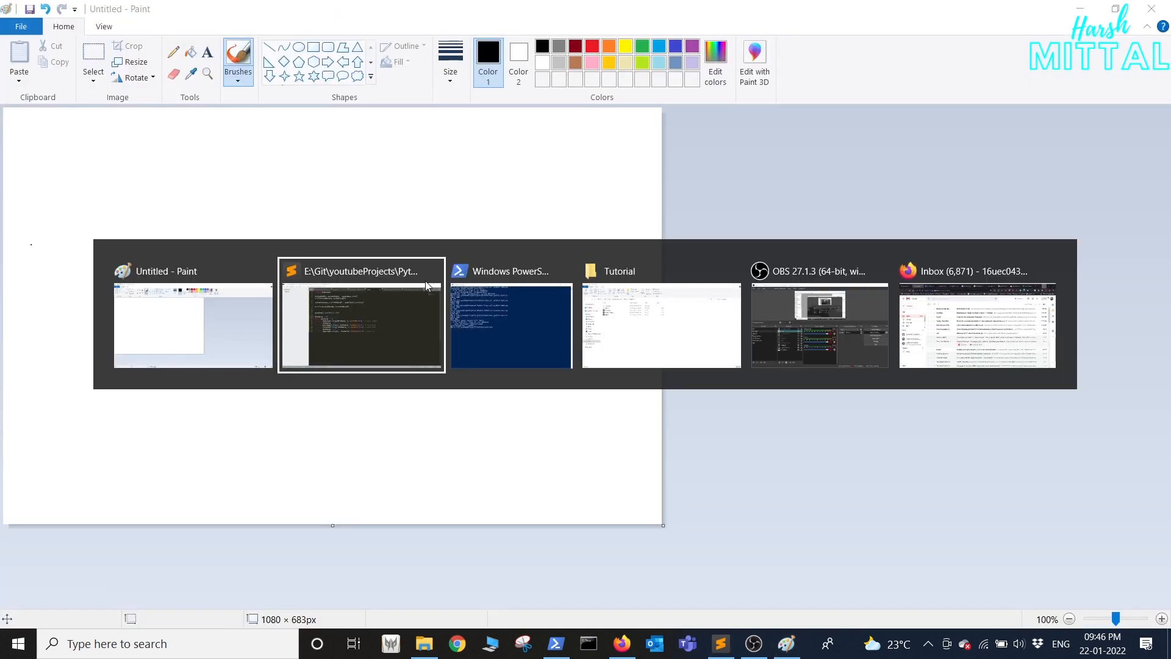
Return to test.py and select the spiral loop code for reworking.
click(512, 270)
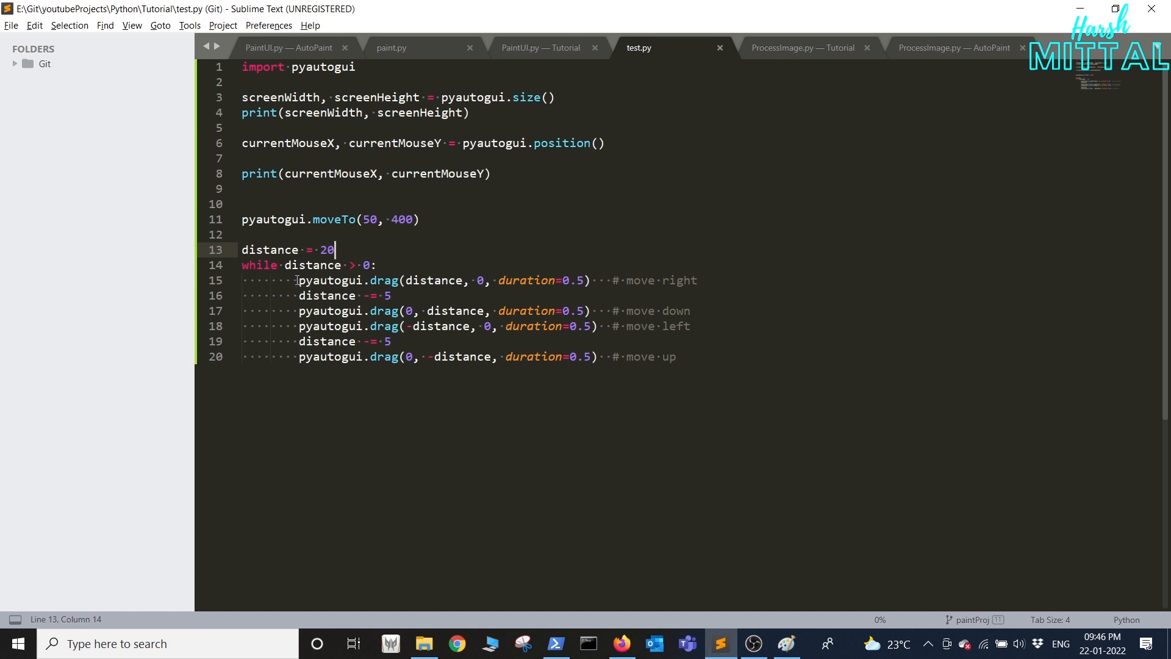
drag(296, 280, 701, 280)
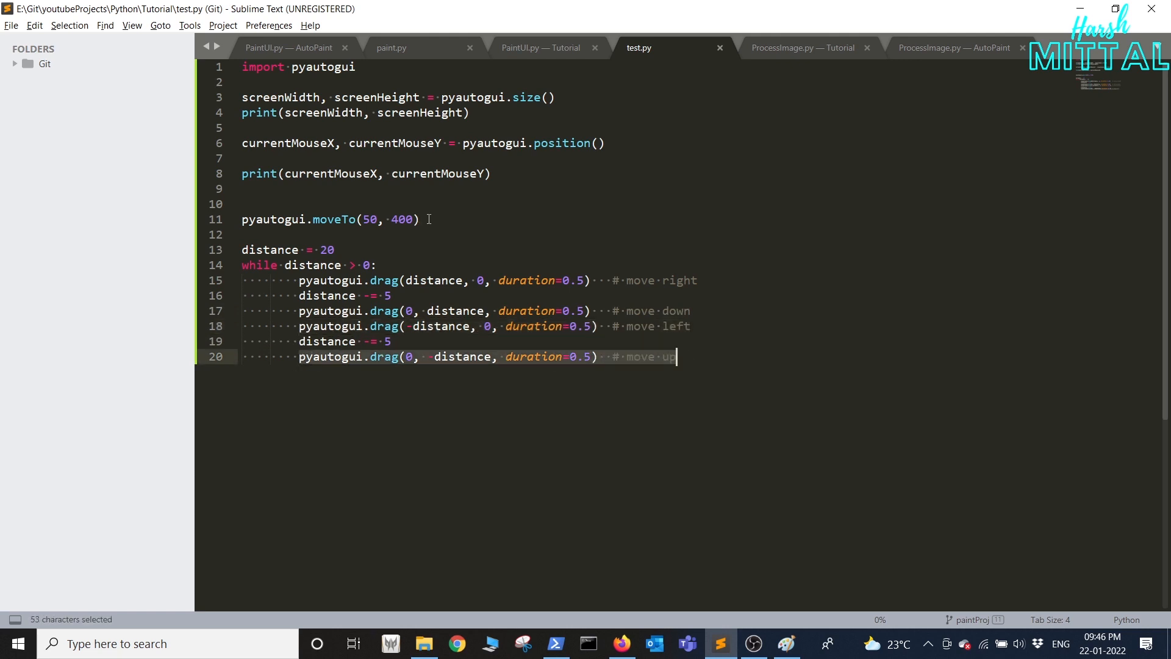
click(554, 643)
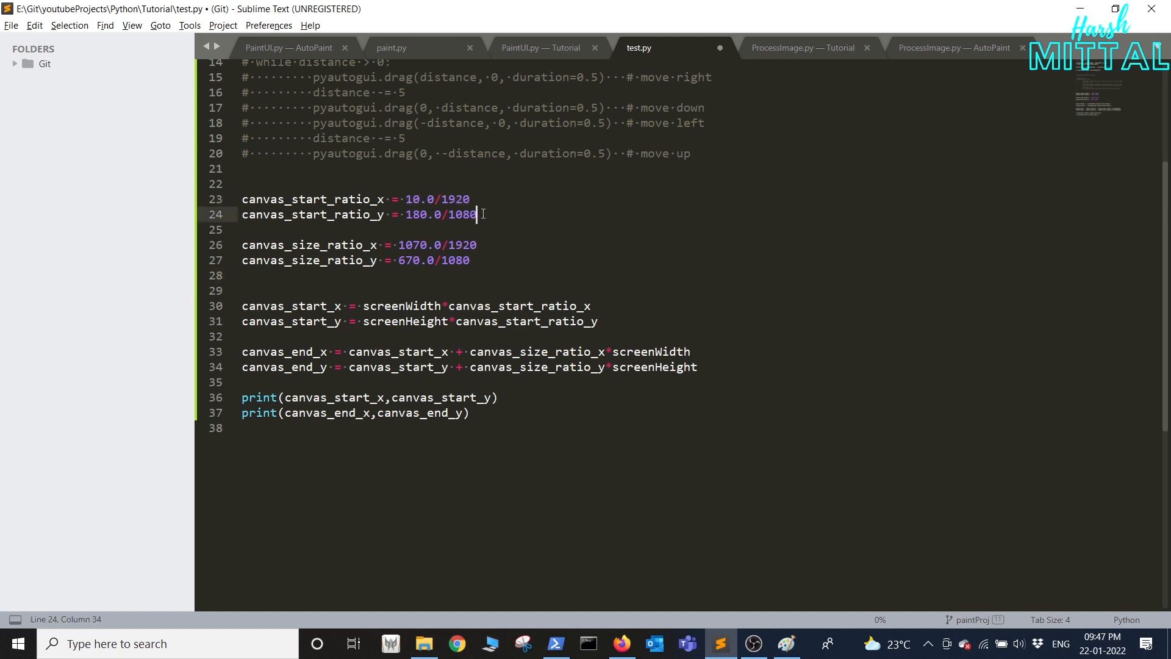
Add canvas_start/end calculations from screenWidth ratios with print statements.
drag(476, 215, 406, 214)
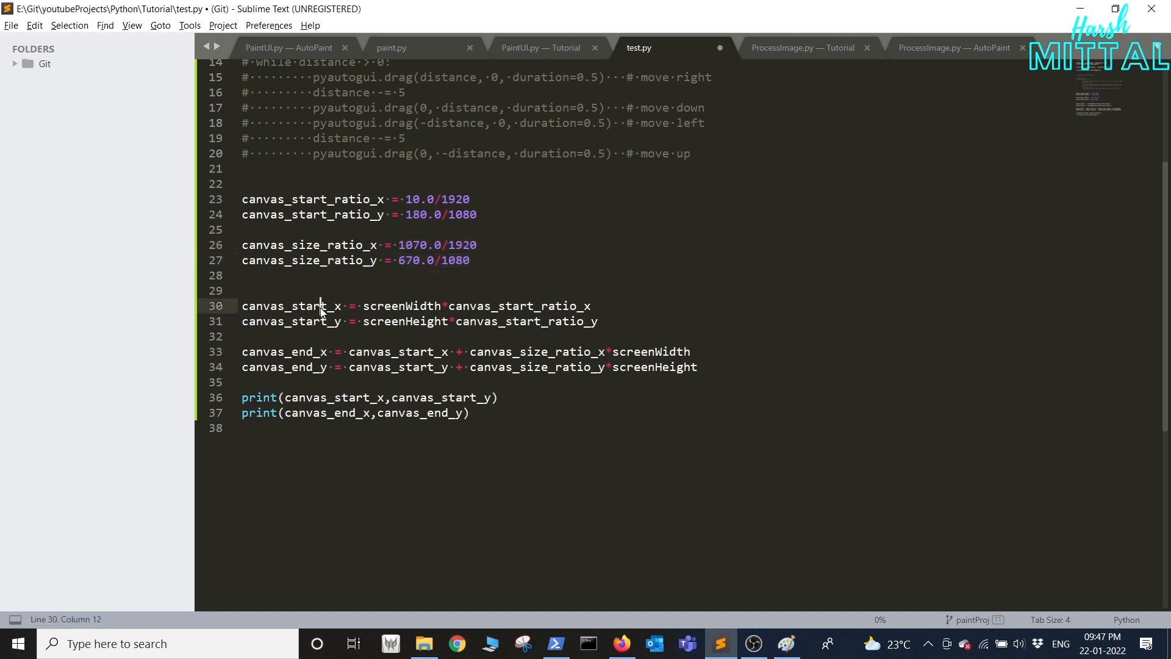
double_click(382, 306)
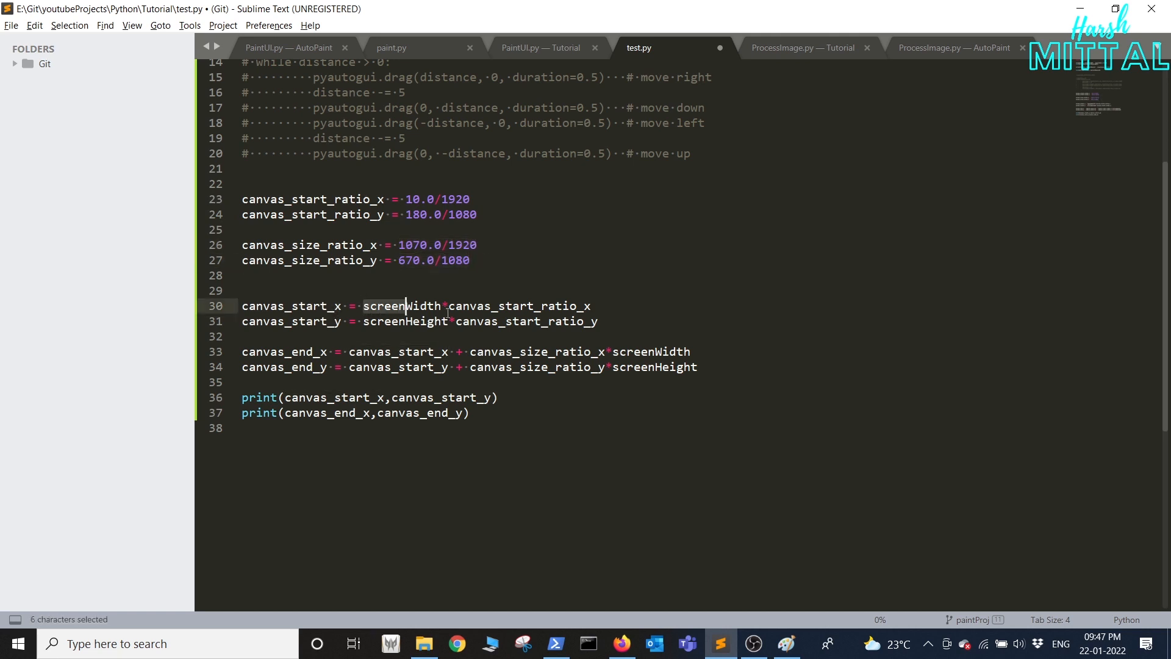
drag(404, 305, 597, 321)
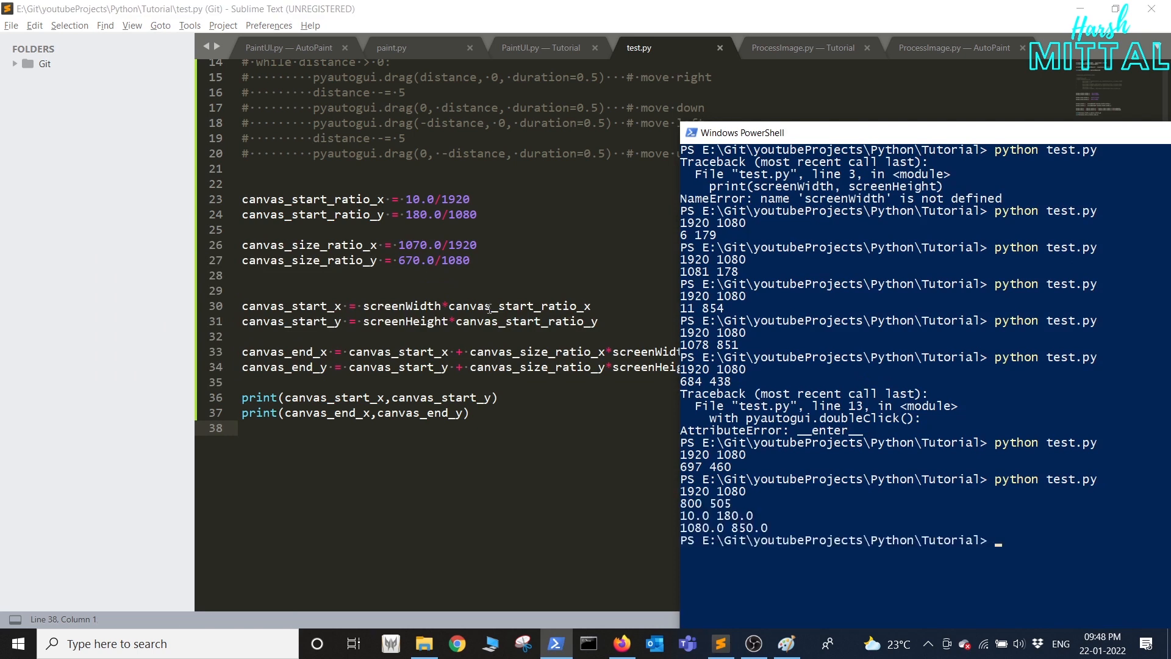
Check the printed corners 10.0 180.0 and 1080.0 850.0, then return to ProcessImage.py.
click(777, 530)
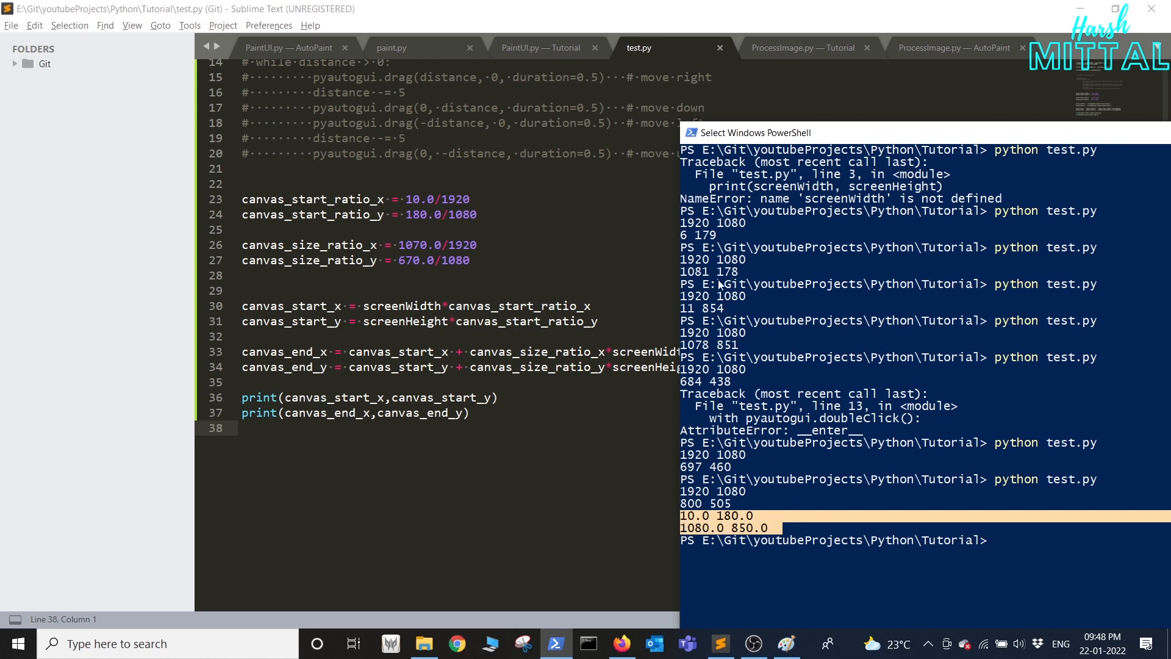
click(802, 47)
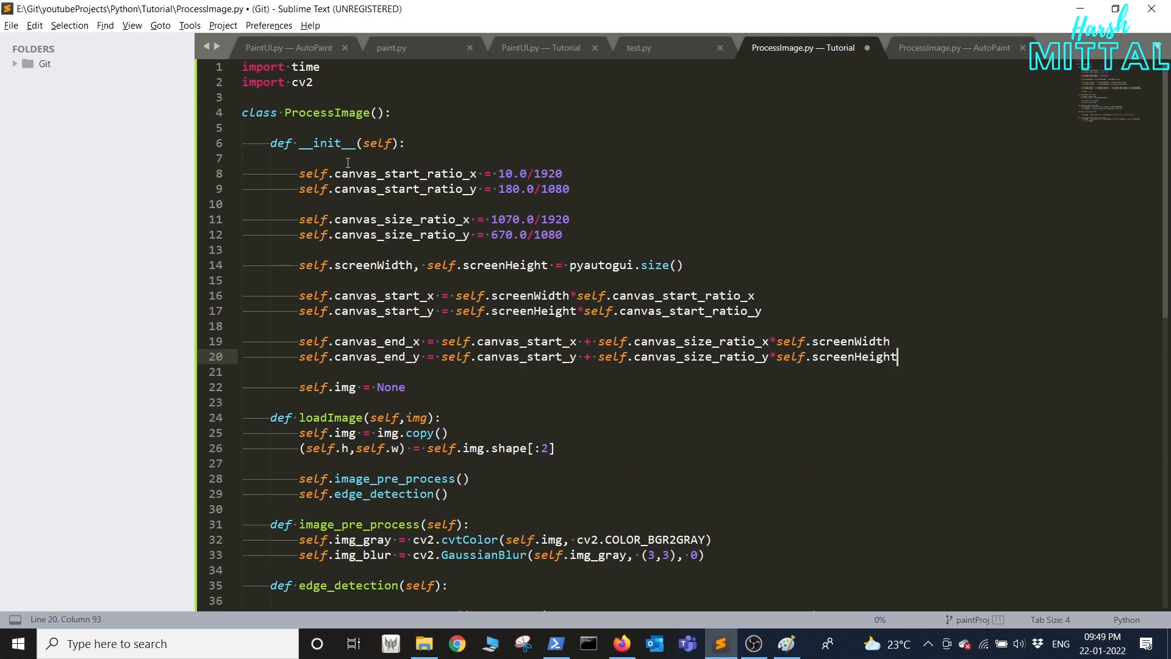
Add the height-or-width image_resize call in loadImage and save ProcessImage.py.
key(ctrl+s)
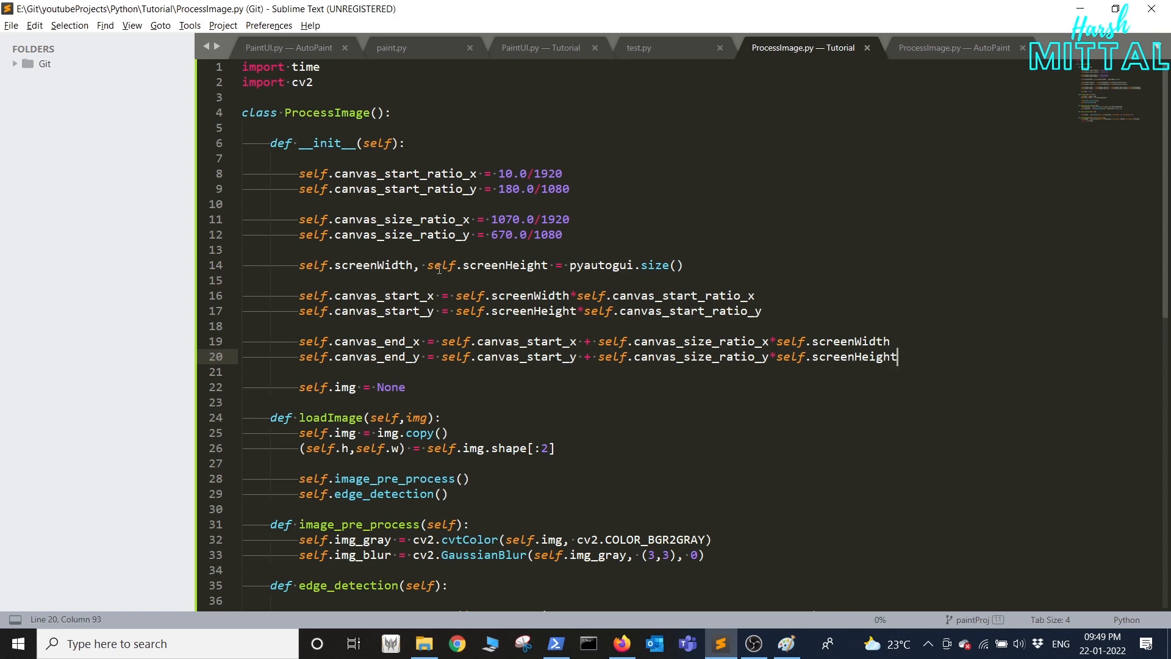
scroll(down, 3)
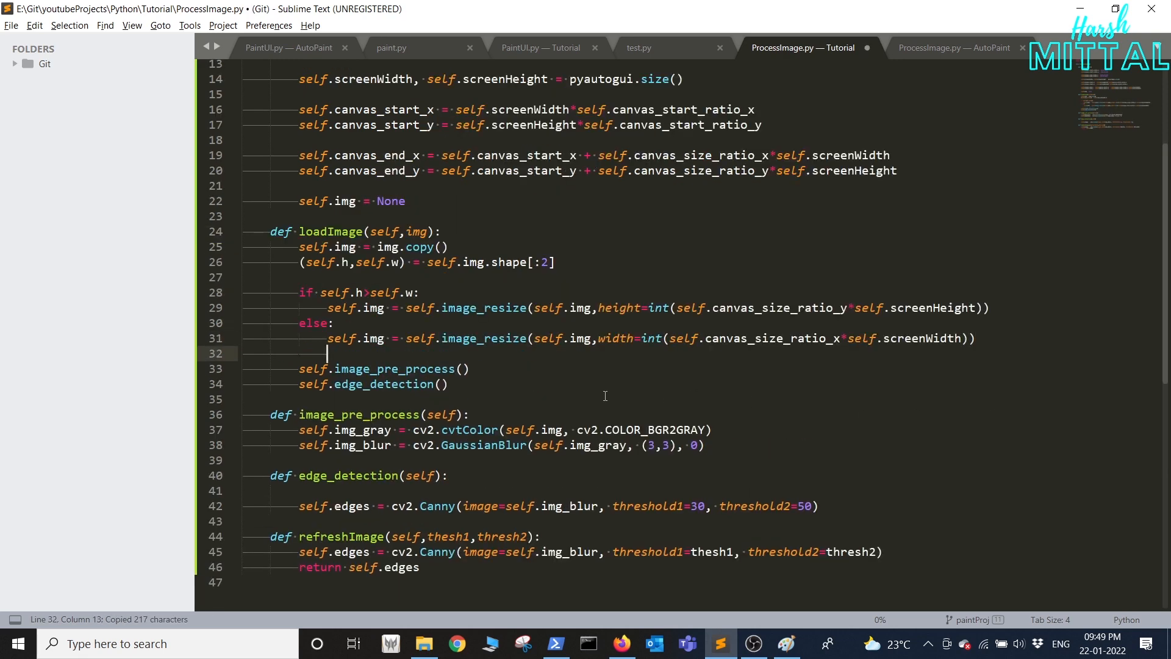
key(ctrl+s)
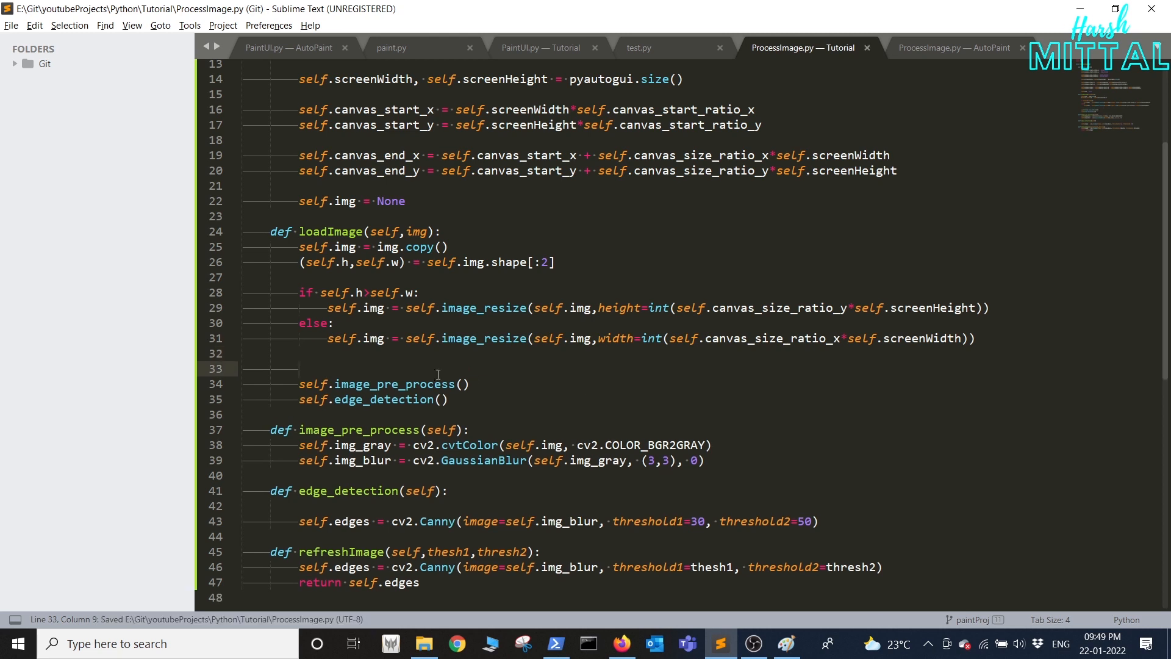
double_click(335, 291)
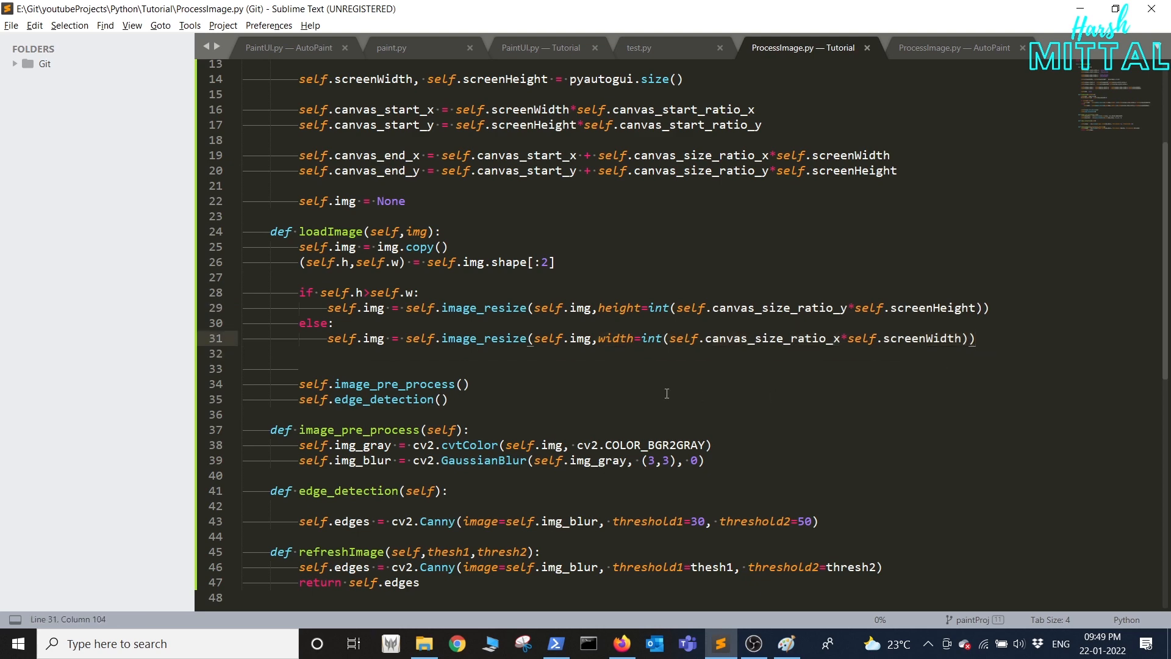
Add an image_resize(self, image, width, height, inter) helper method.
double_click(485, 338)
text(def)
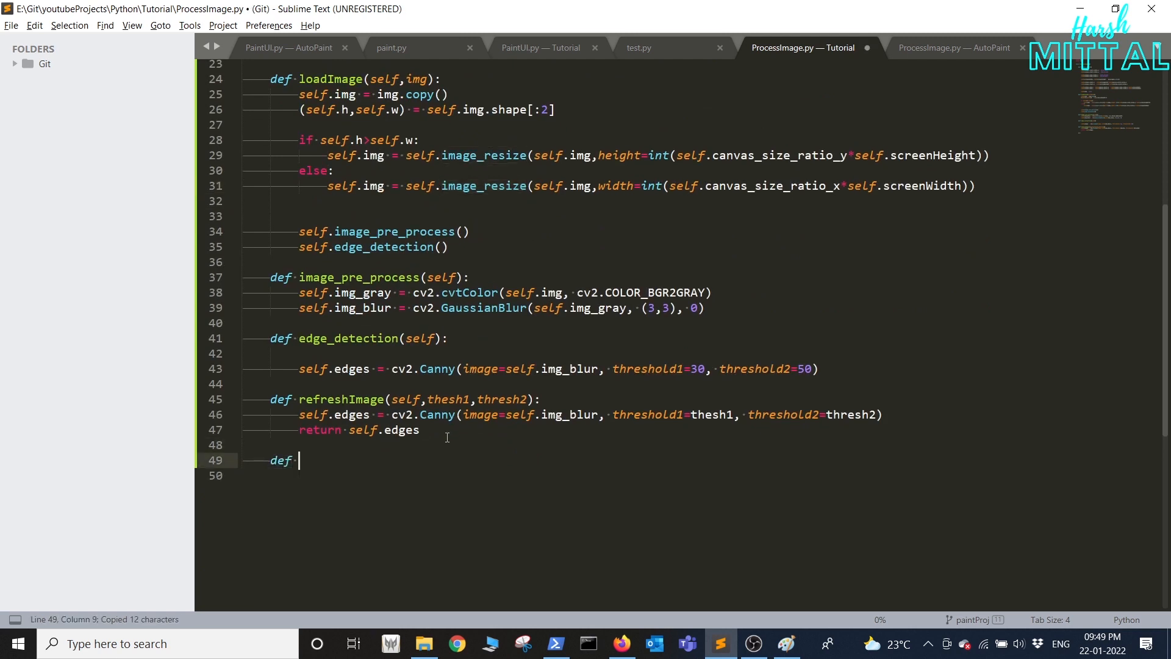
text(image_resize)
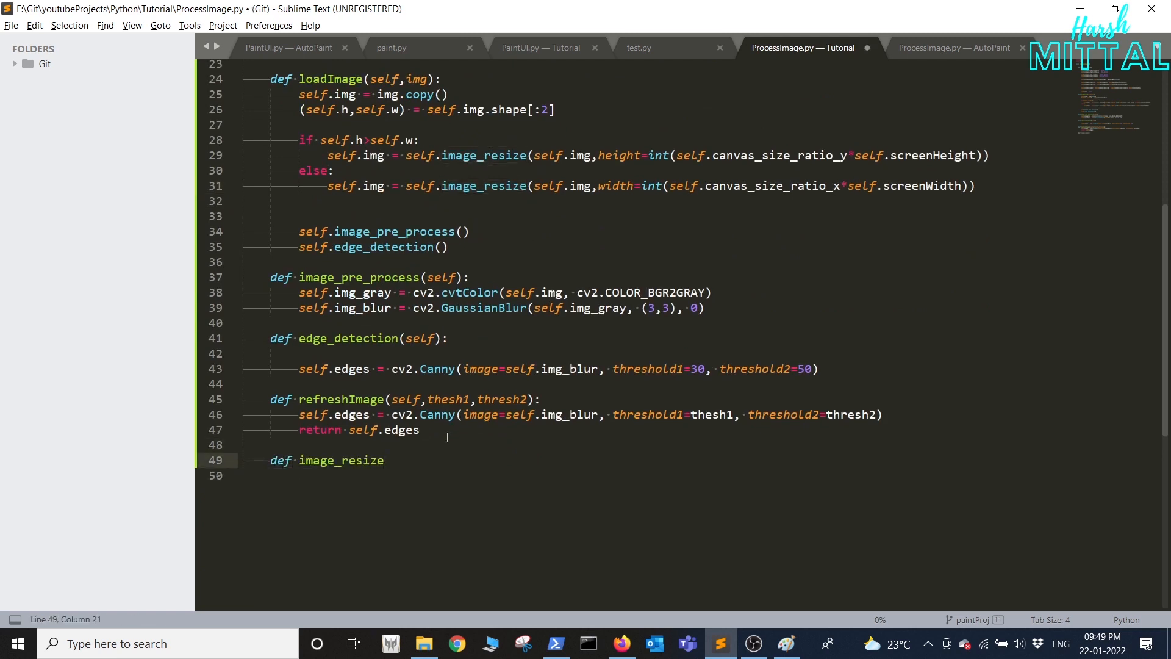
text((self,image, width = None, height = None, inter = cv2.INTER_AREA):)
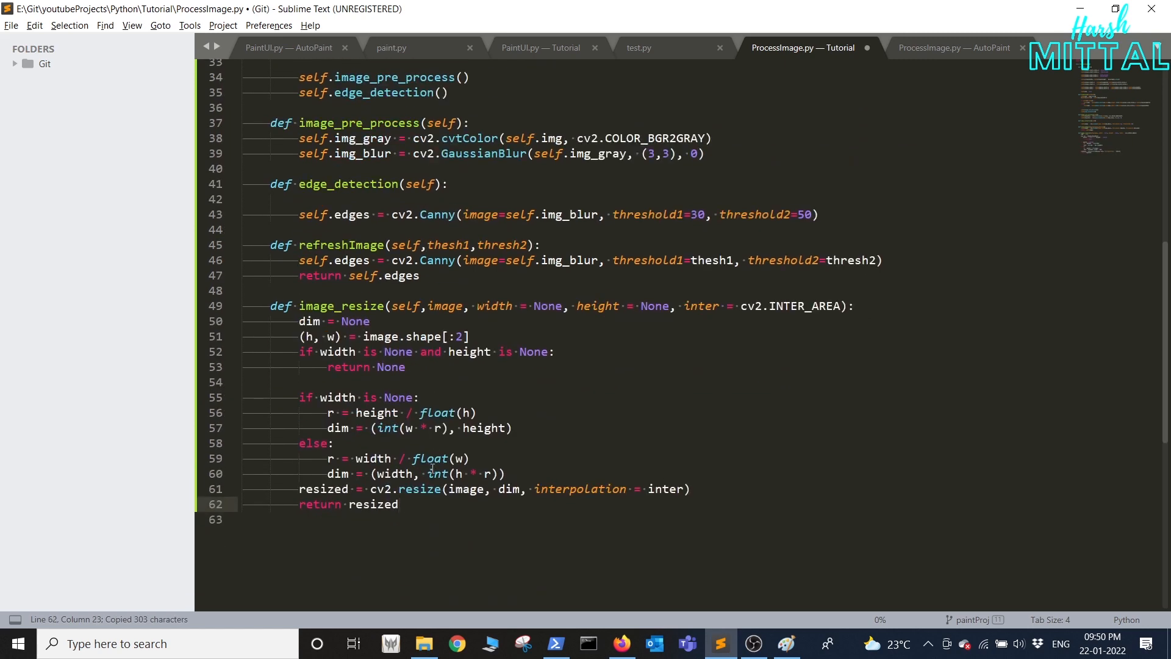
drag(305, 321, 399, 504)
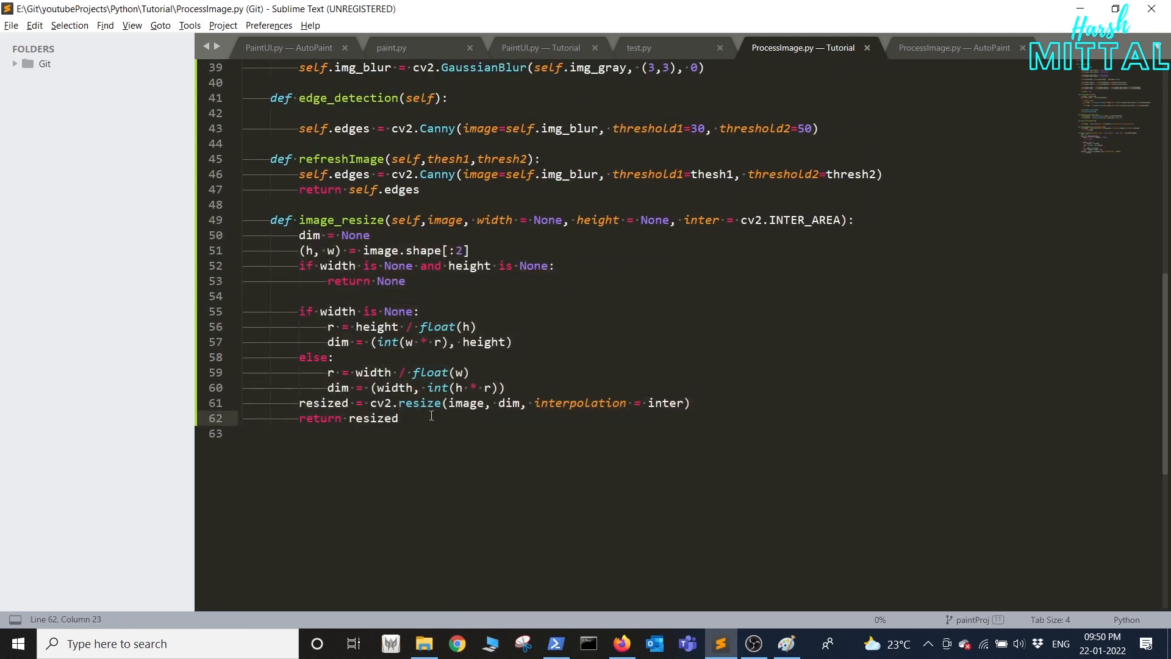
key(enter)
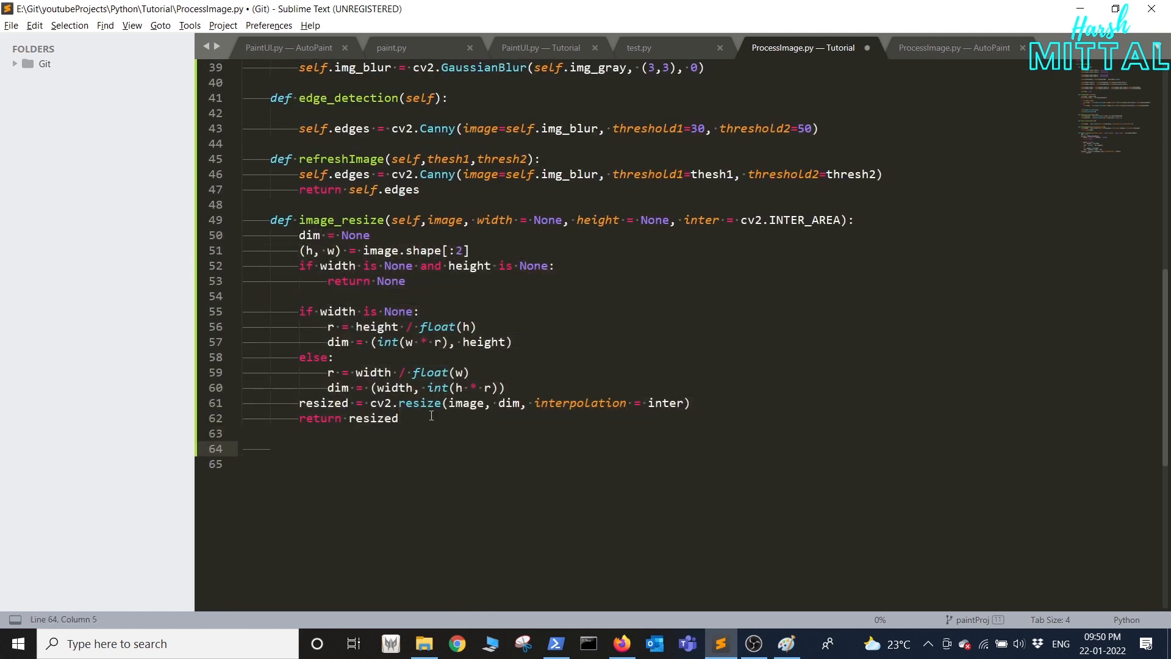
Define startPainting printing "Starting" and reading rows, cols from self.edges.shape.
text(def startPainting(self):)
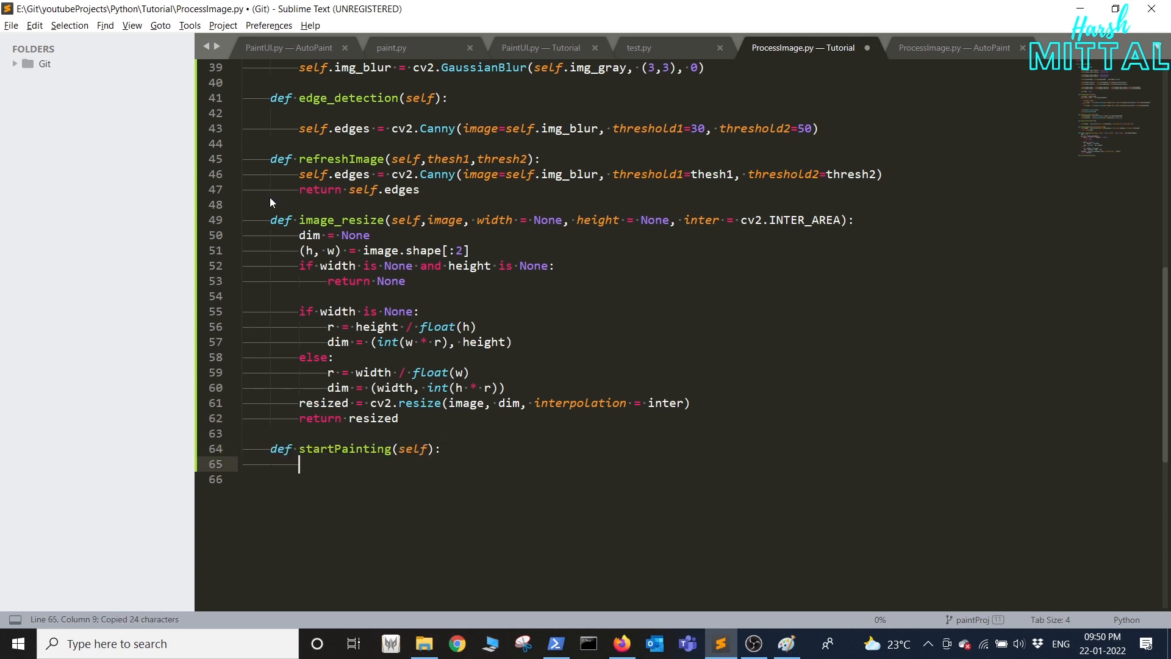
text(print()
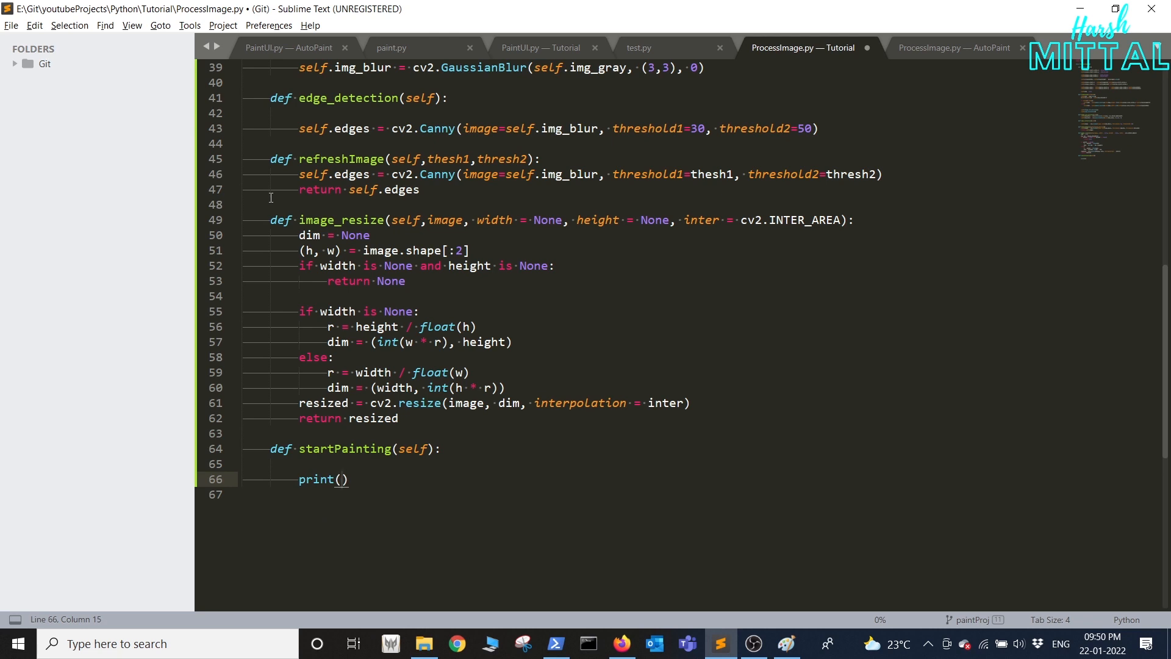
text("Starting")
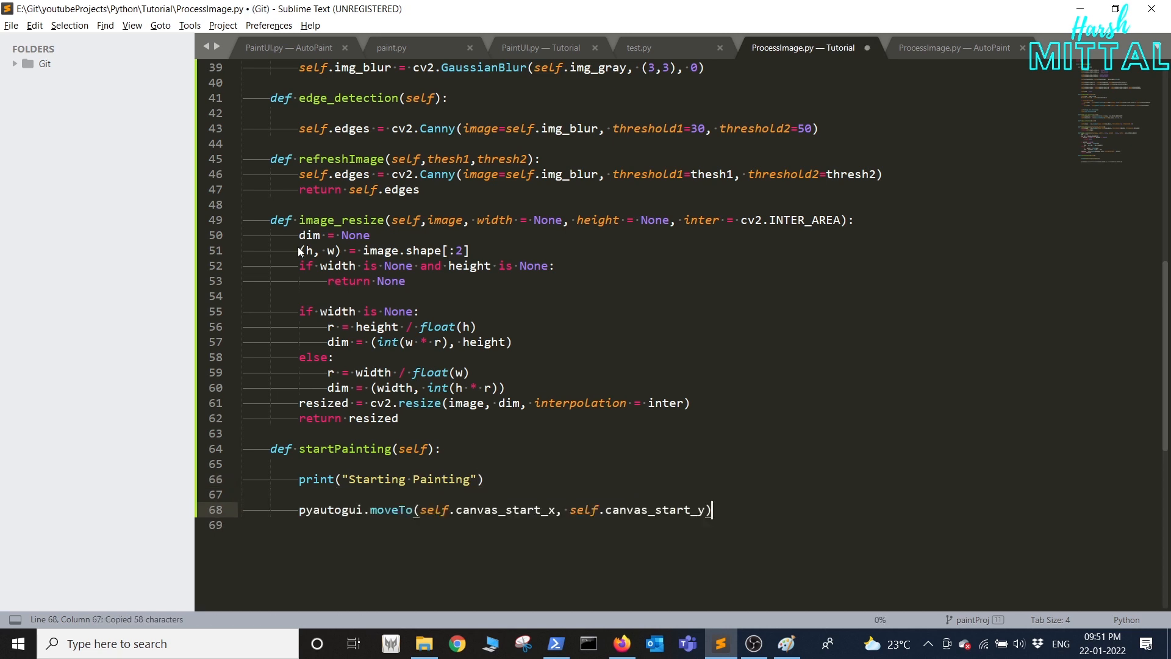
text(rows,cols = self.edges.shape)
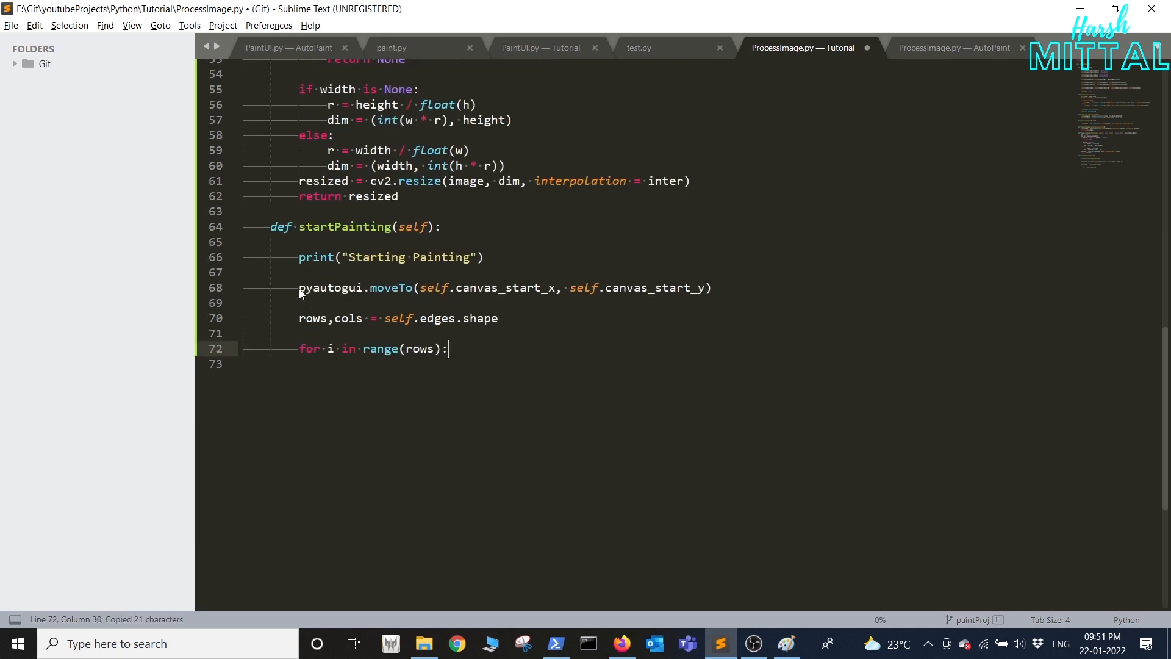
Loop over edge pixels calling pyautogui.click at canvas_start offsets, and save.
text(for i in range(rows):)
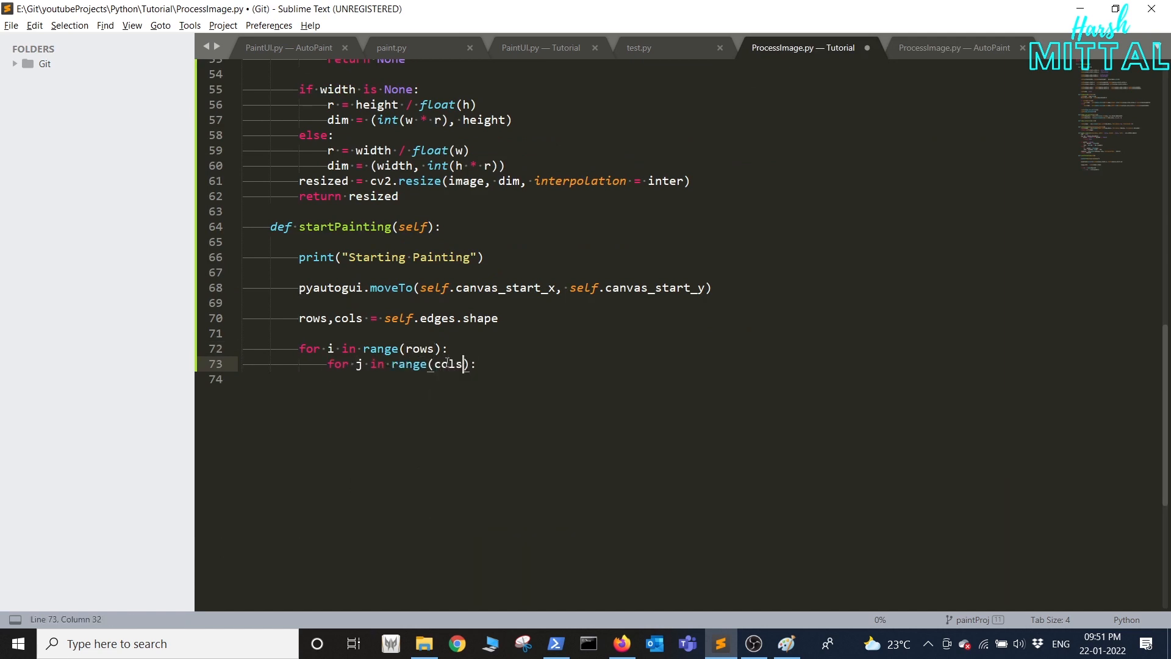
text(if(self.edges[i,j]):)
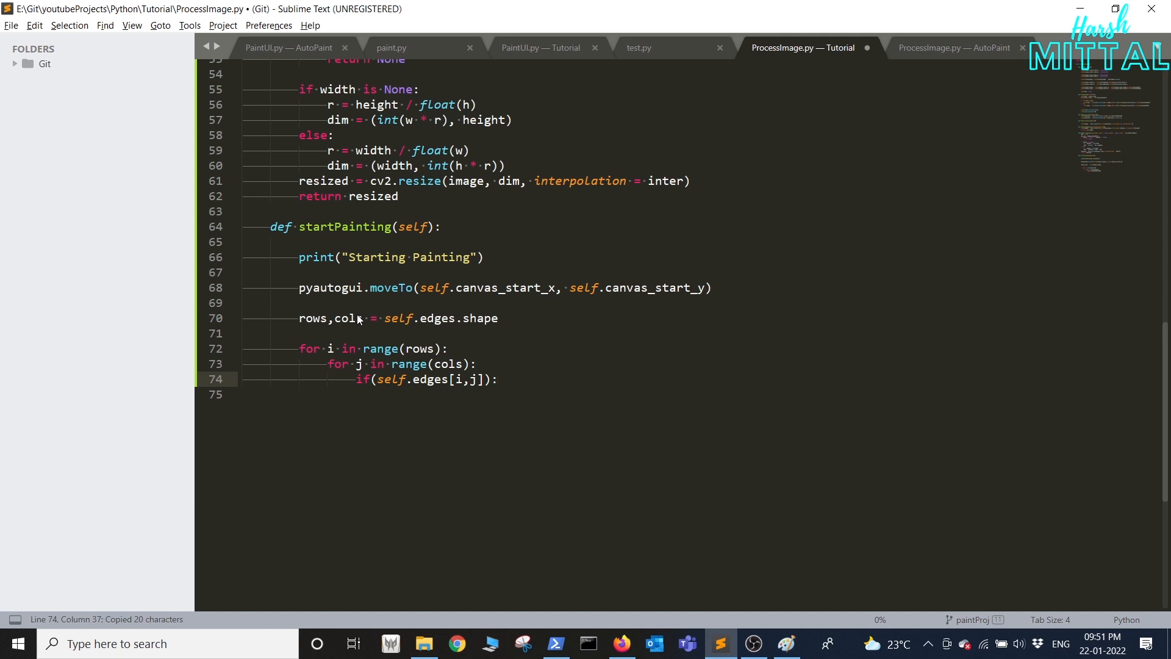
text(pyautogui.click(self.canvas_start_x+j, self.canvas_start_y+i))
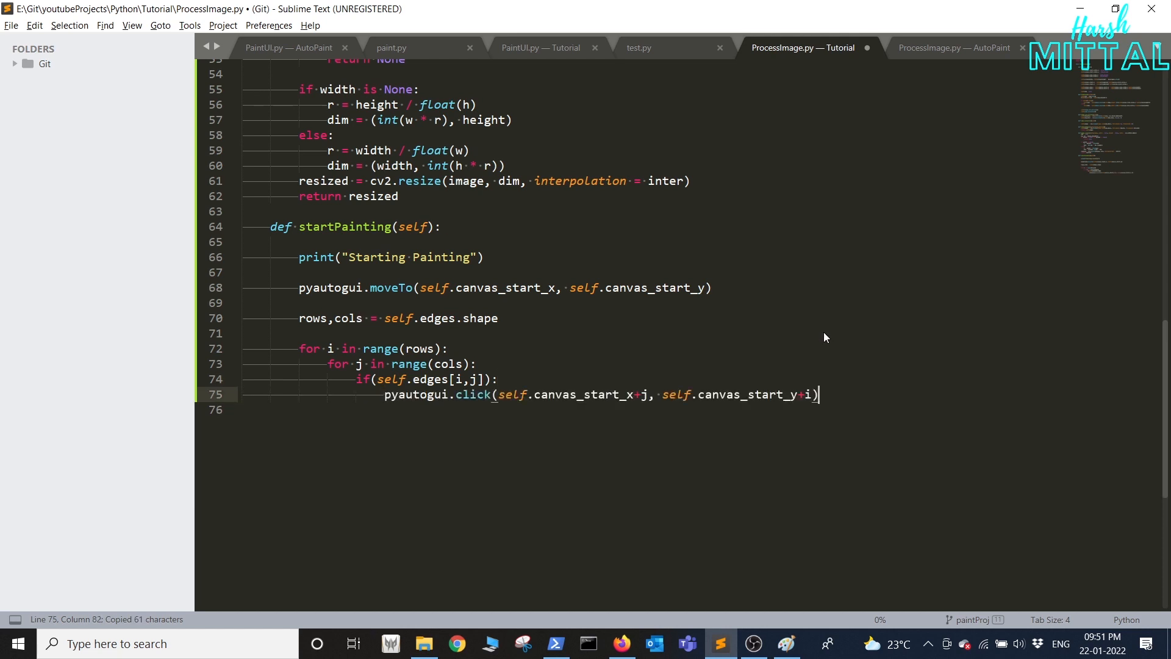
key(ctrl+s)
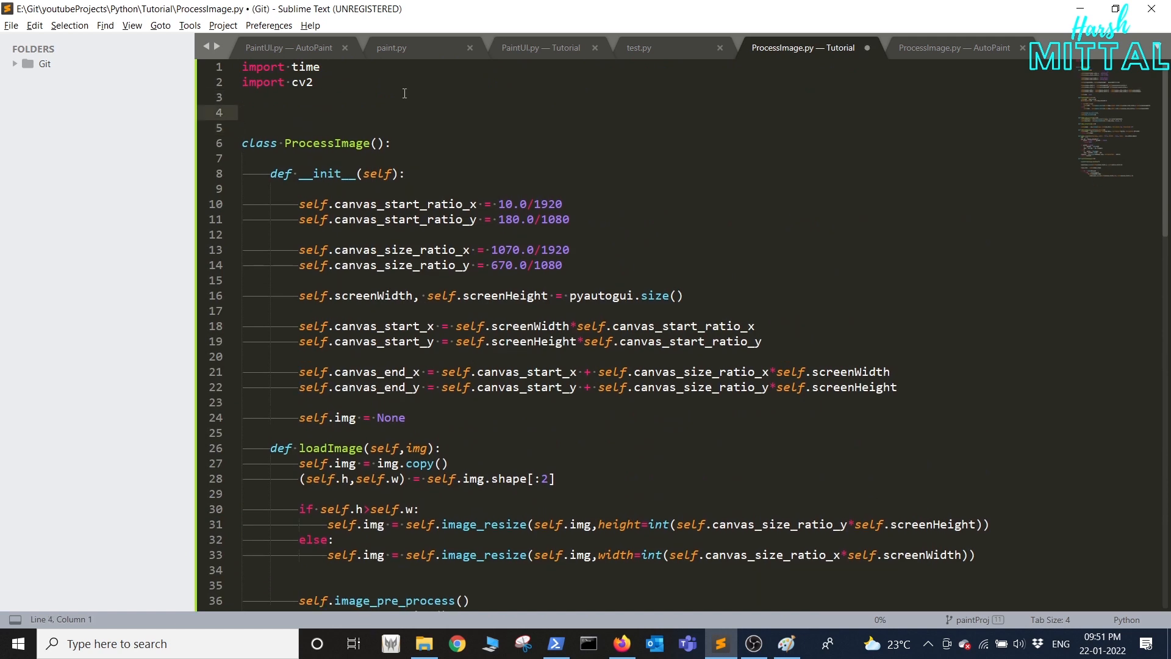
Import pyautogui with PAUSE 0.01 in ProcessImage.py, save, and open PaintUI.py.
text(imoprt)
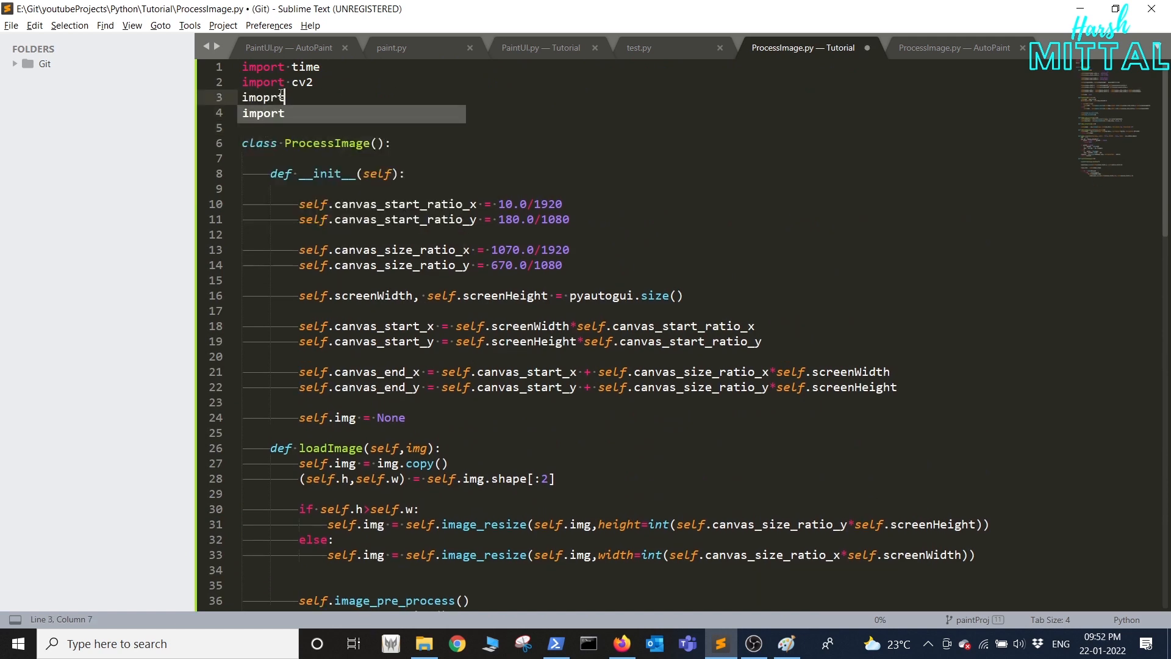
text(pyautogui)
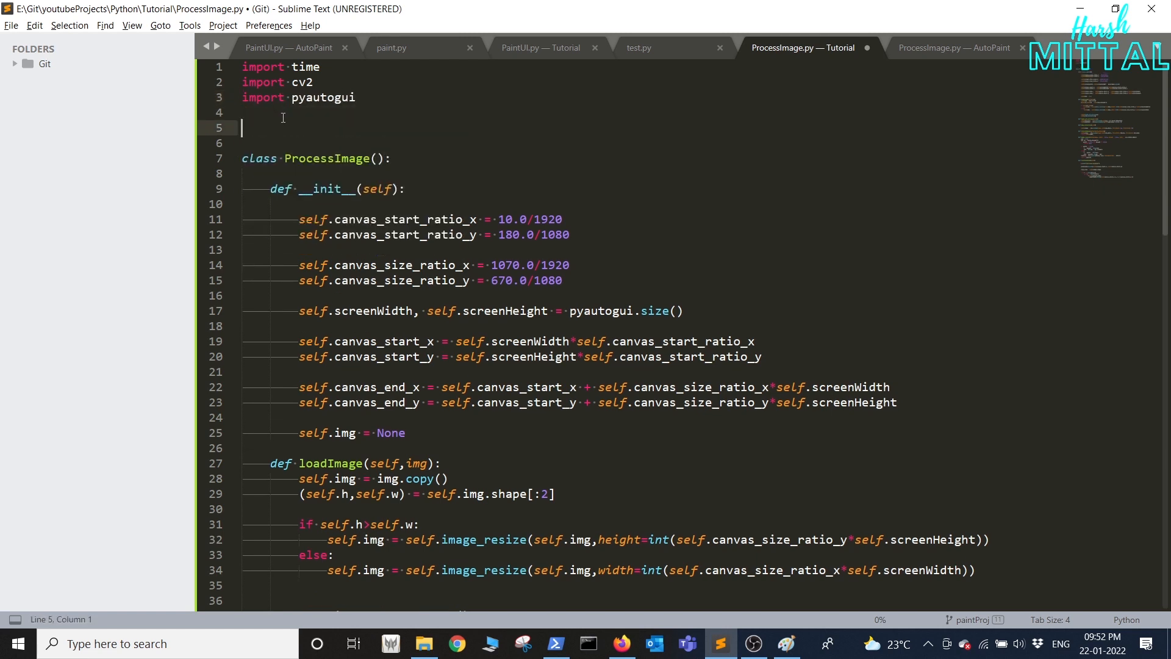
text(pyautogui.PAUSE = 0.01)
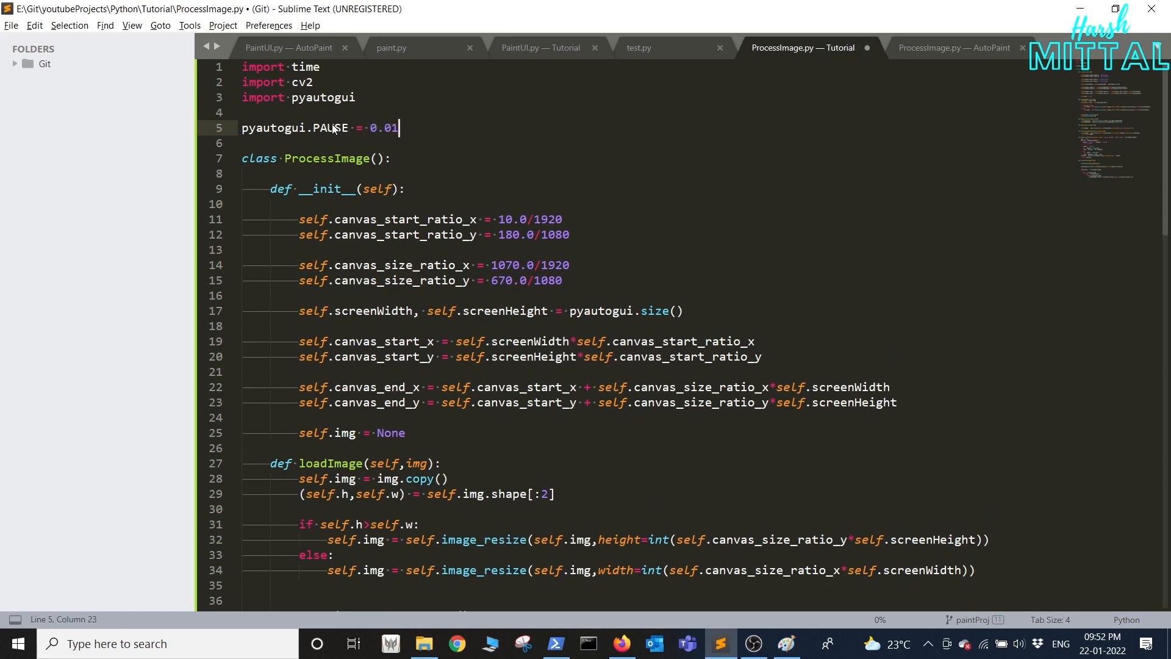
key(ctrl+s)
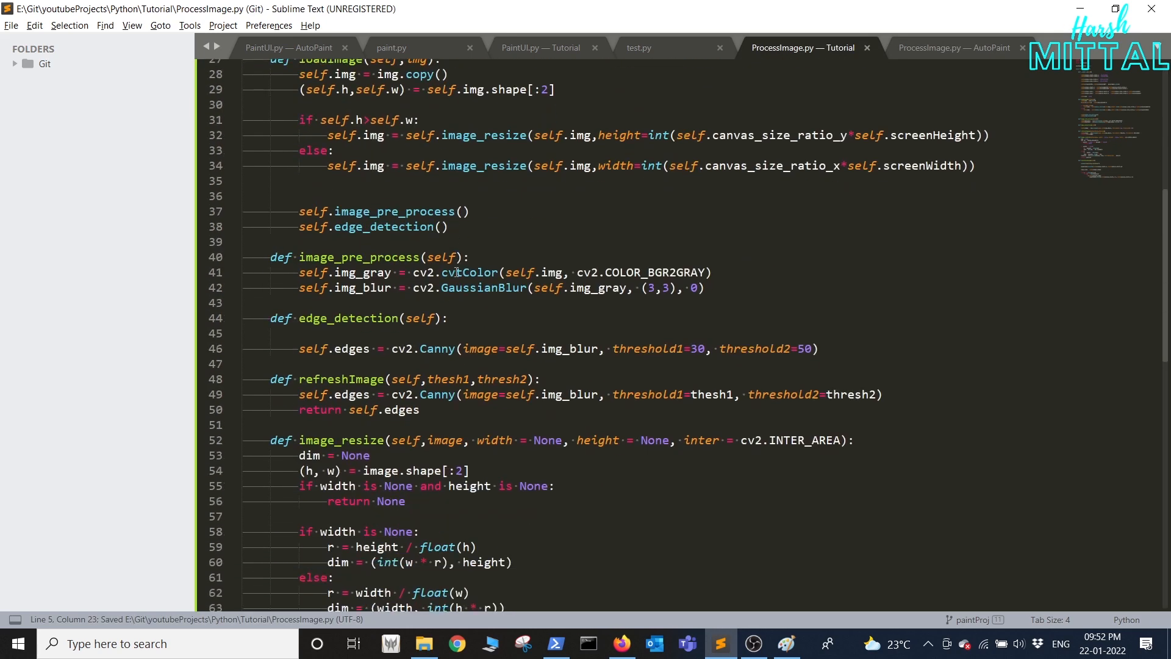
scroll(down, 3)
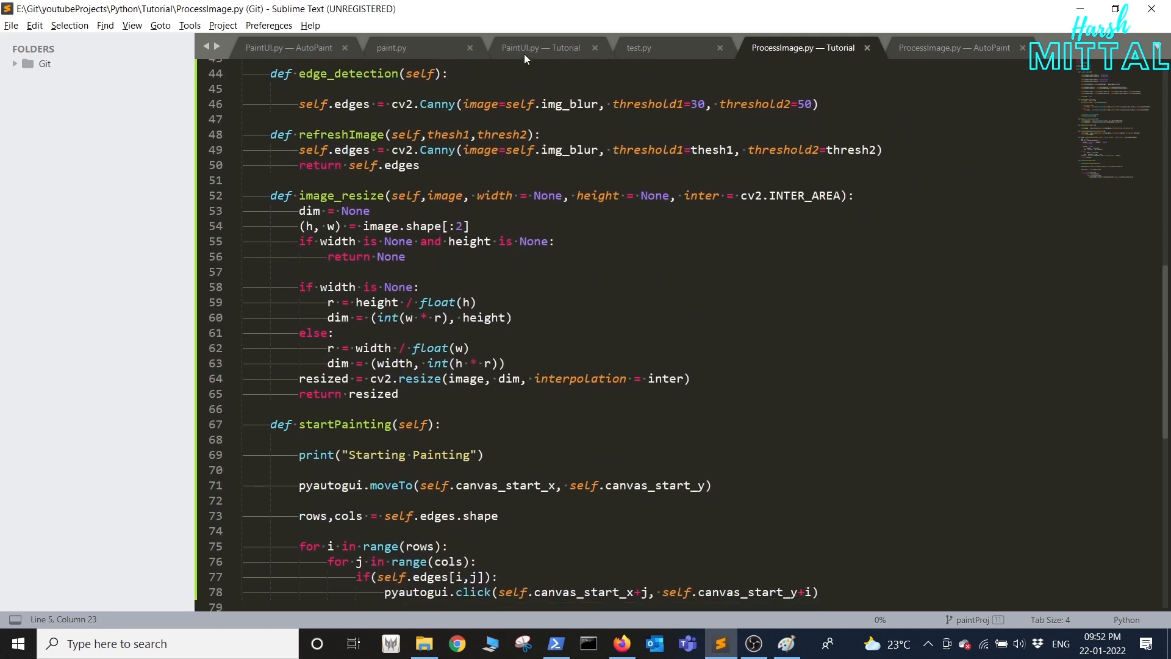
click(541, 48)
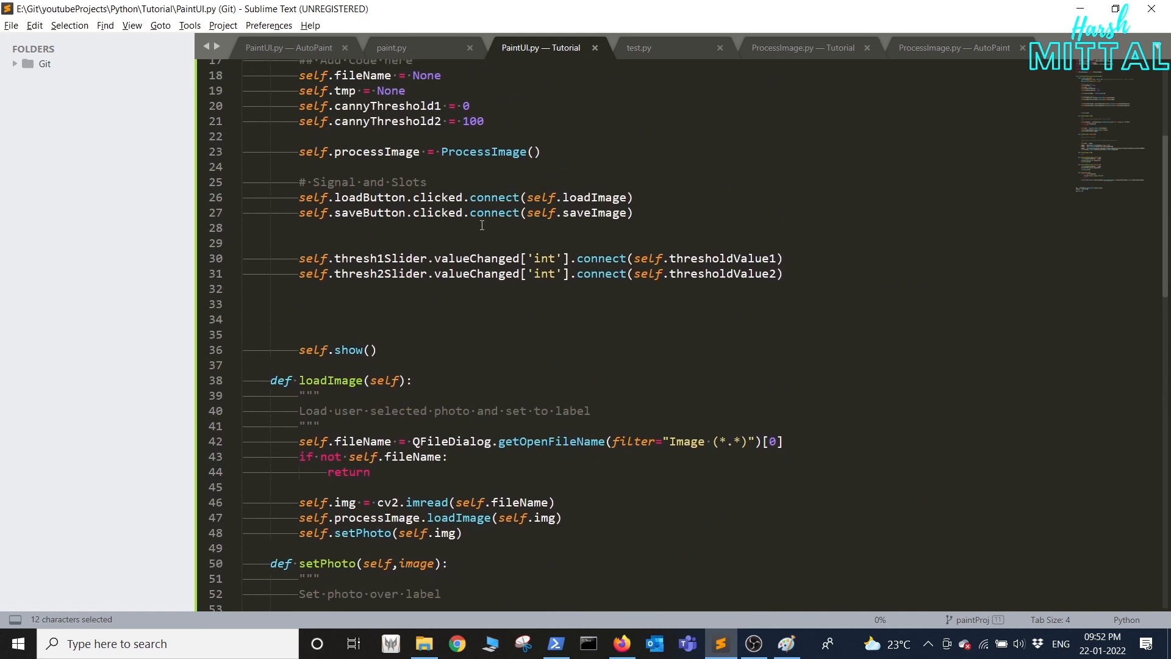
Connect startPaintingButton.clicked to self.initPainting.
click(355, 305)
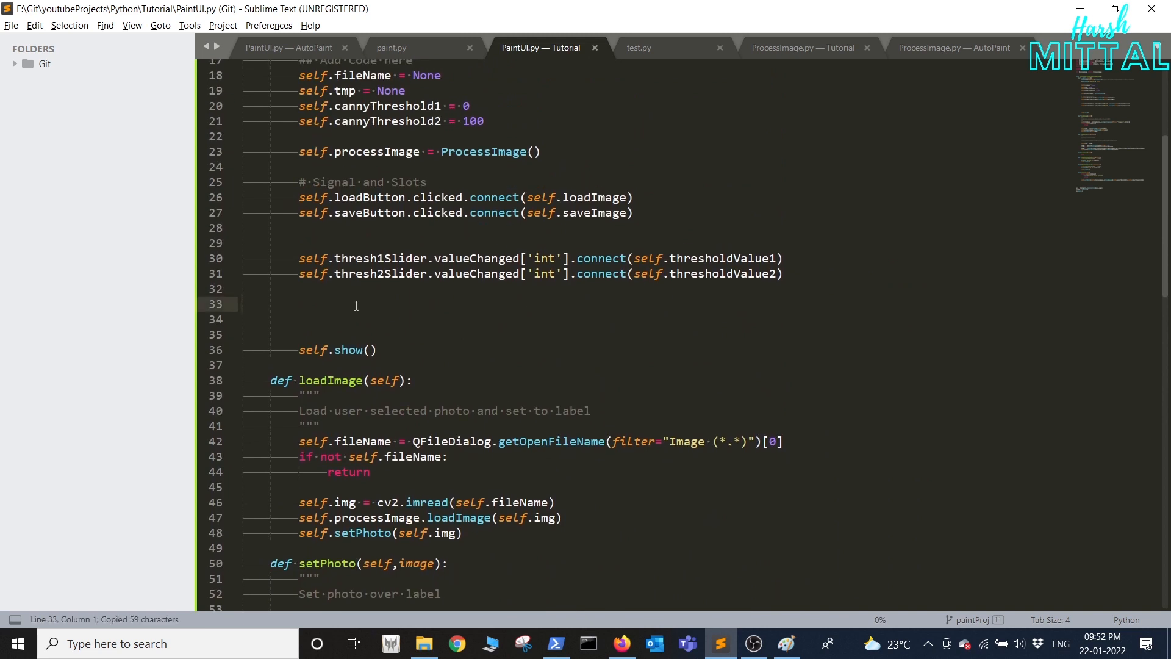
text(self.startPaintingButton.clicked.connect(self.initPainting))
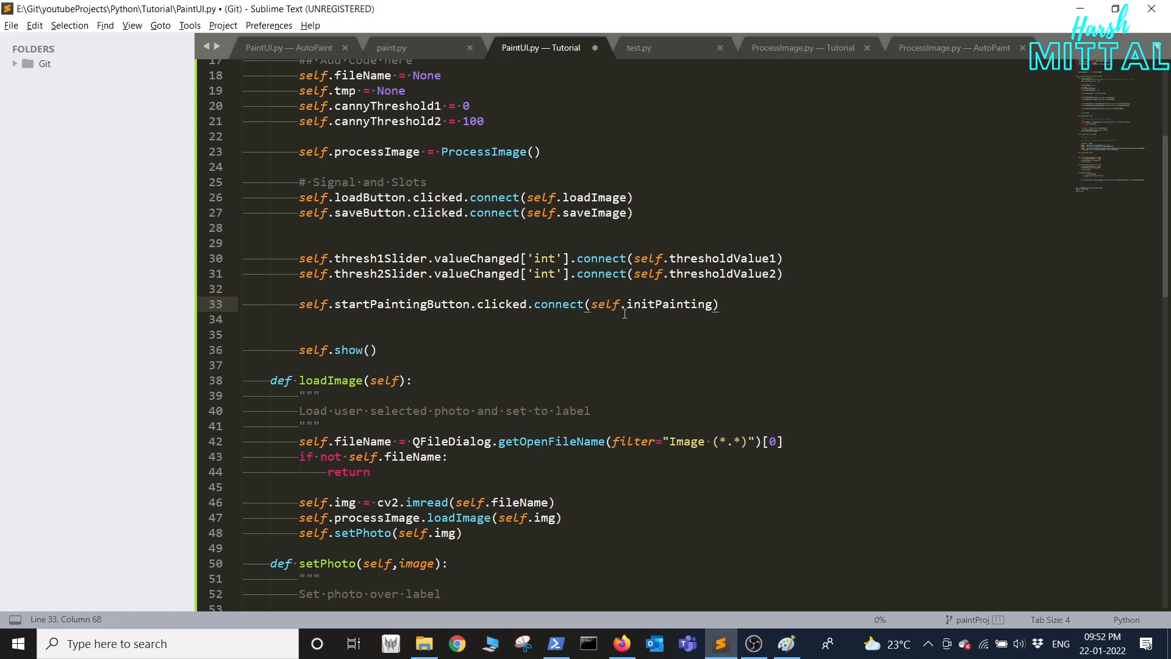
scroll(down, 3)
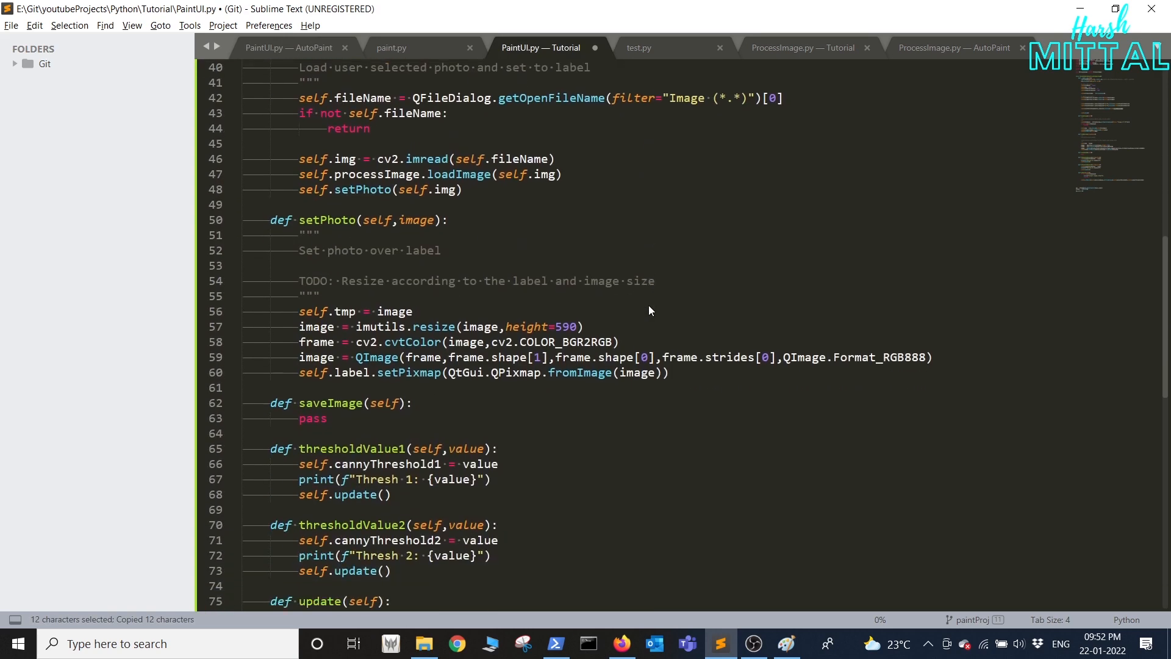
scroll(down, 3)
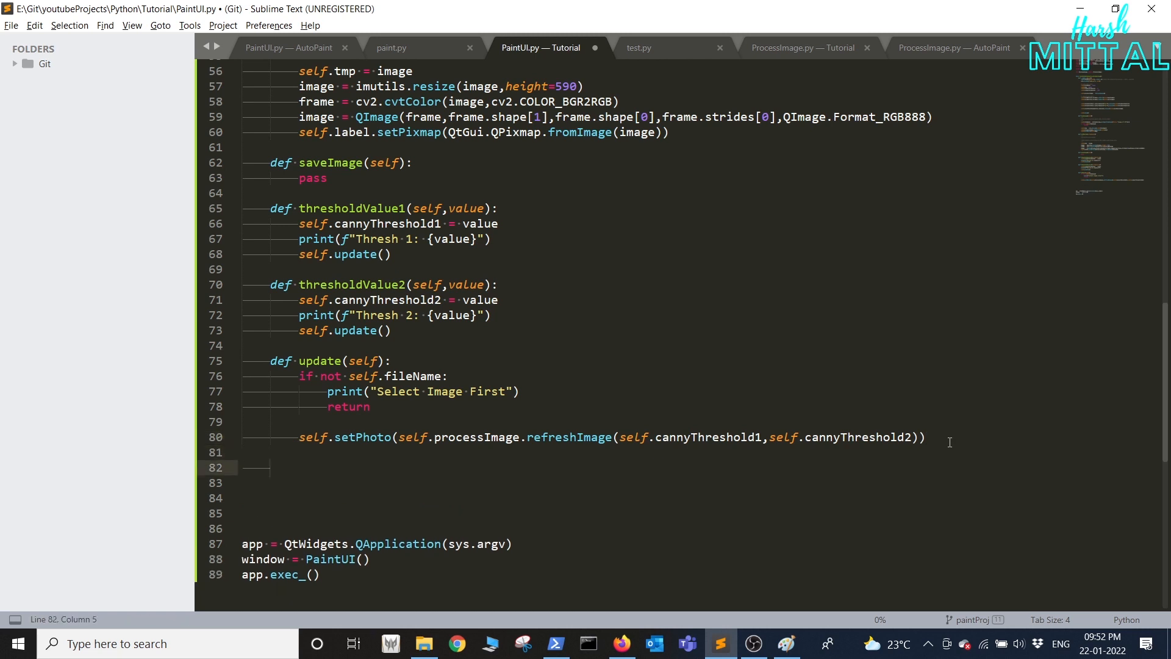
Define initPainting(self) with the Important Information QMessageBox warning.
text(def initPainting)
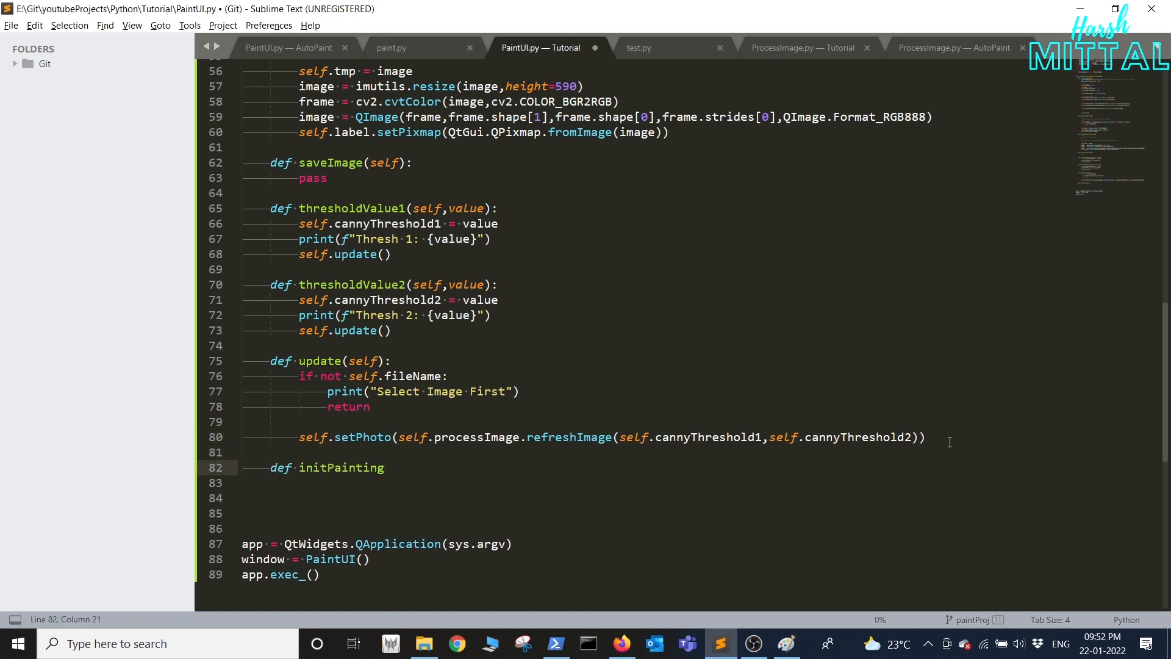
text((self))
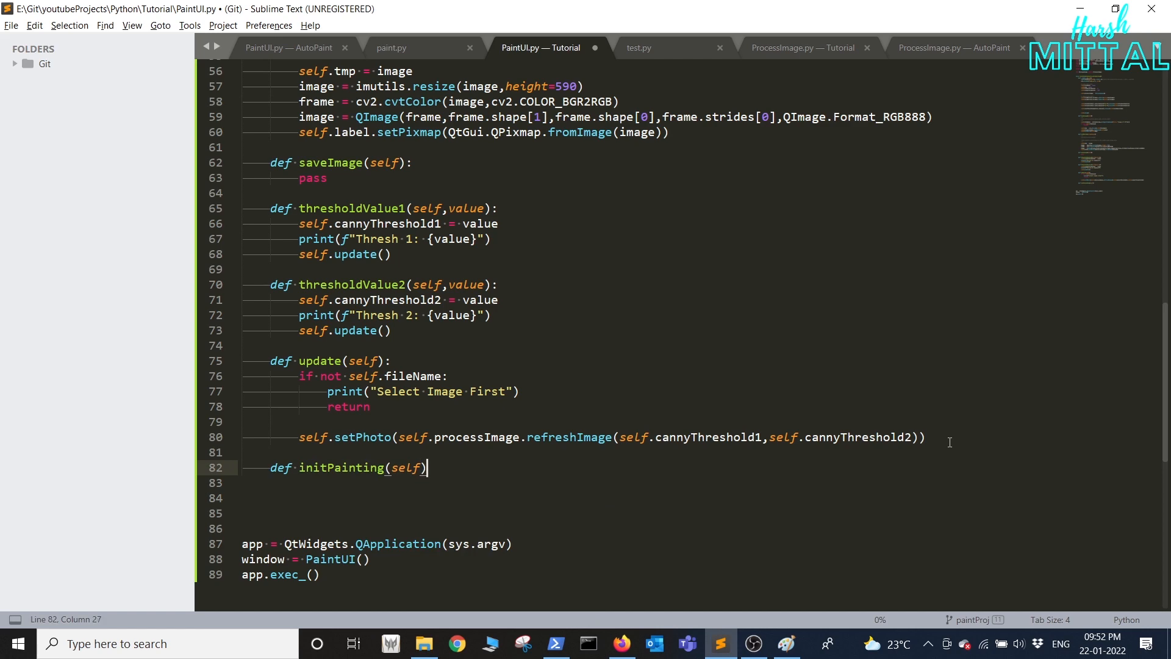
text(:)
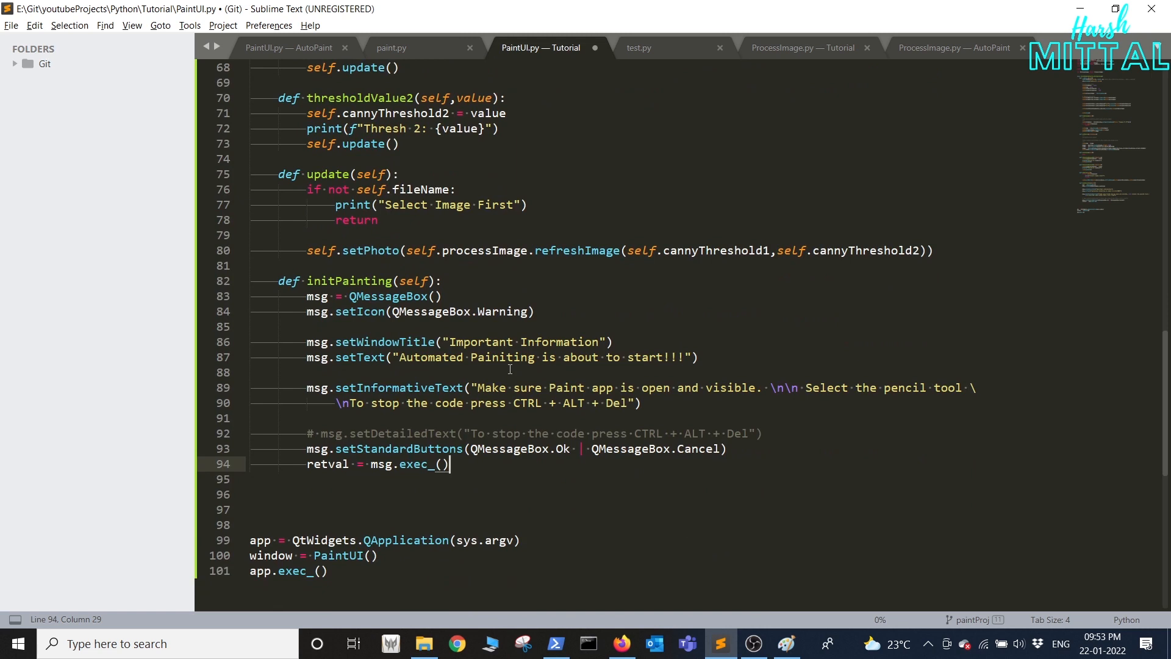
double_click(500, 311)
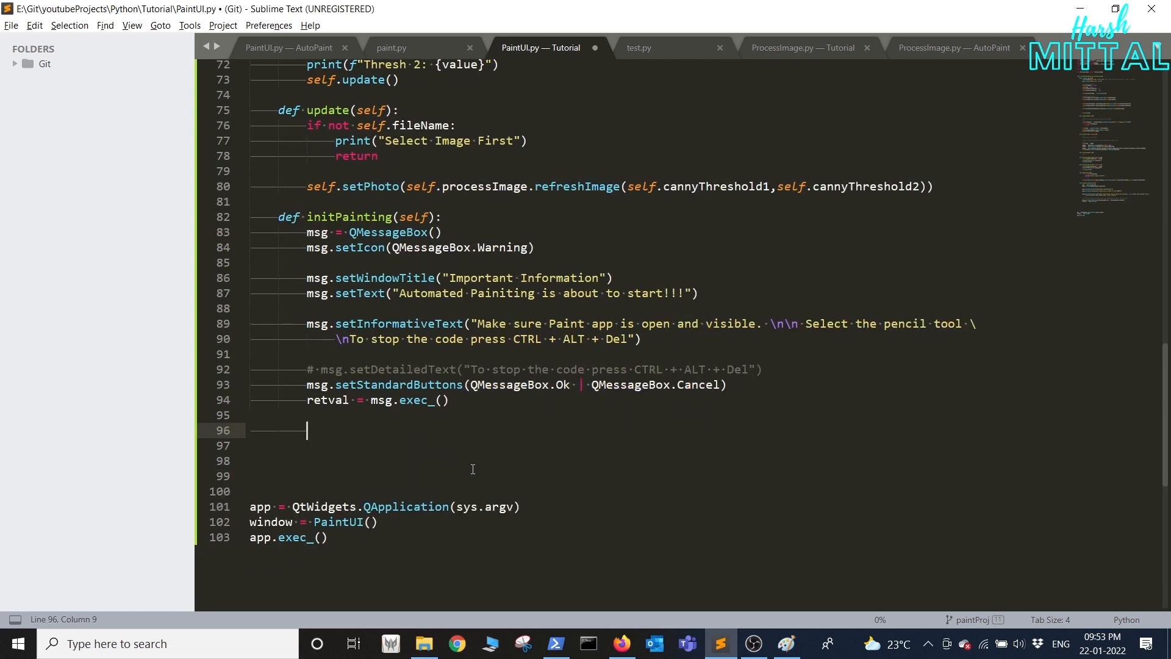
Handle retval==1024 by defining initPaintingThread, which calls the image processor's startPainting.
text(if retval==1024:)
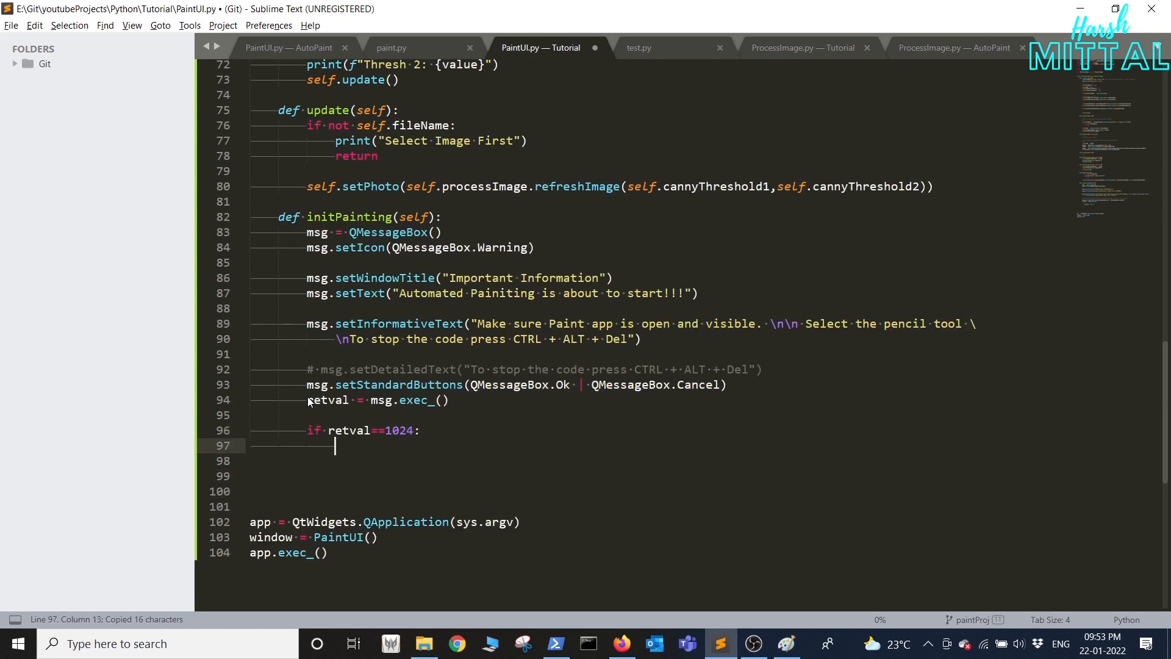
text(self.paintThread = None)
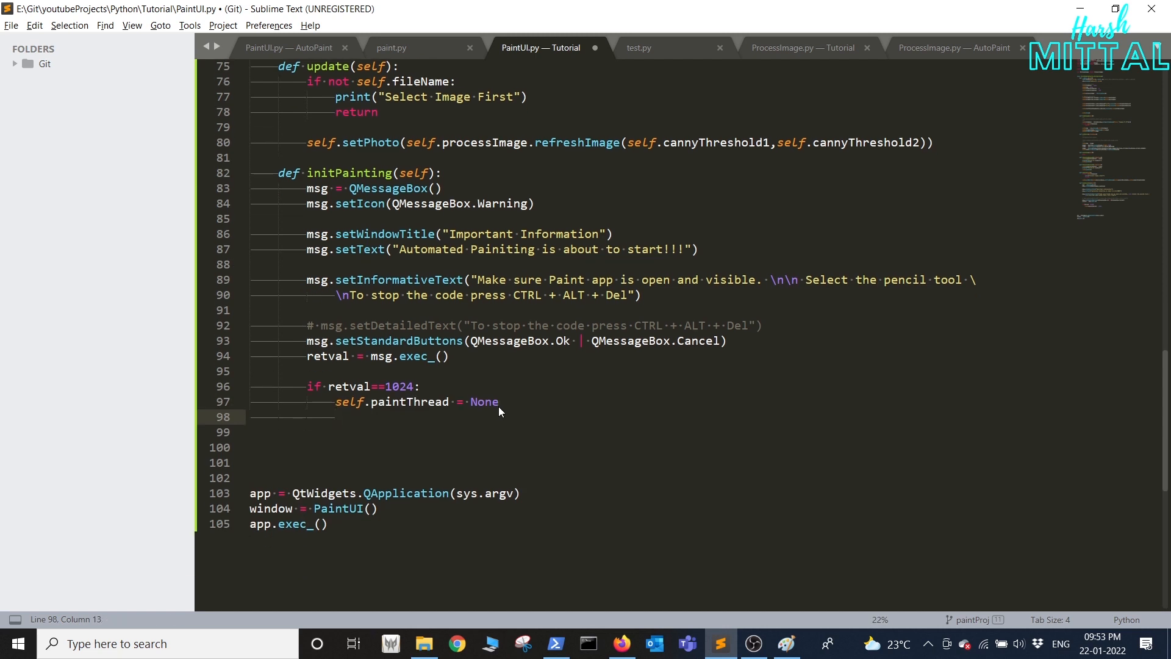
text(def initPaintingThread():)
click(660, 432)
text(self.processImage.startPainting()
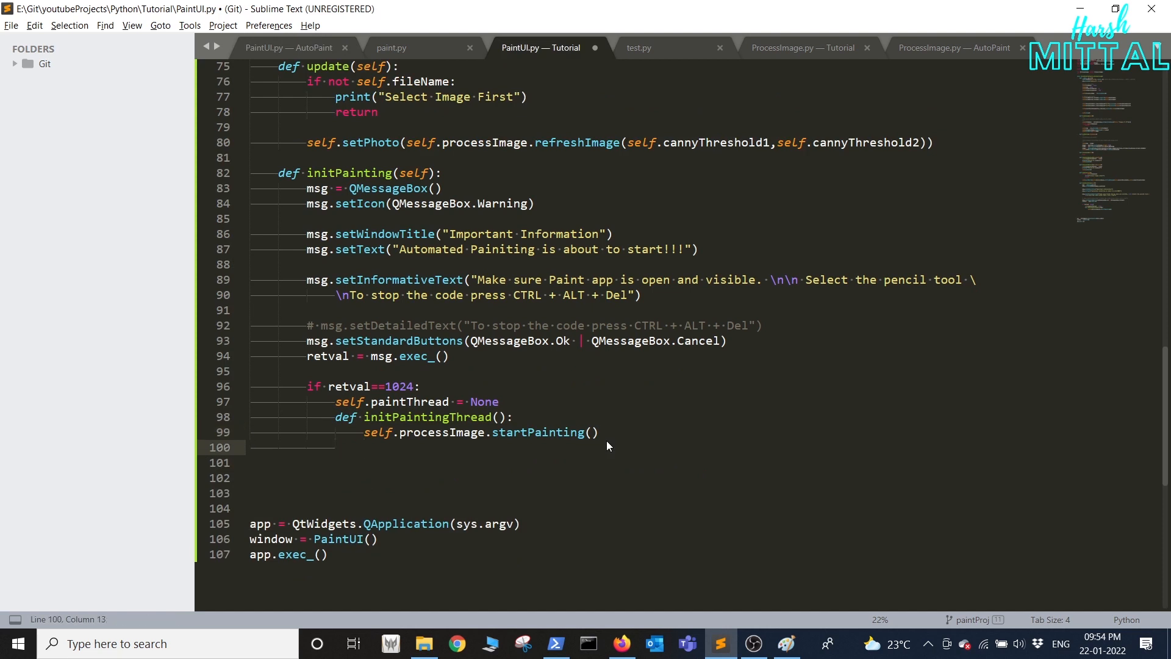
Create self.paintThread as a QThread and connect its started signal to initPaintingThread.
text(self.paintThread = QThread())
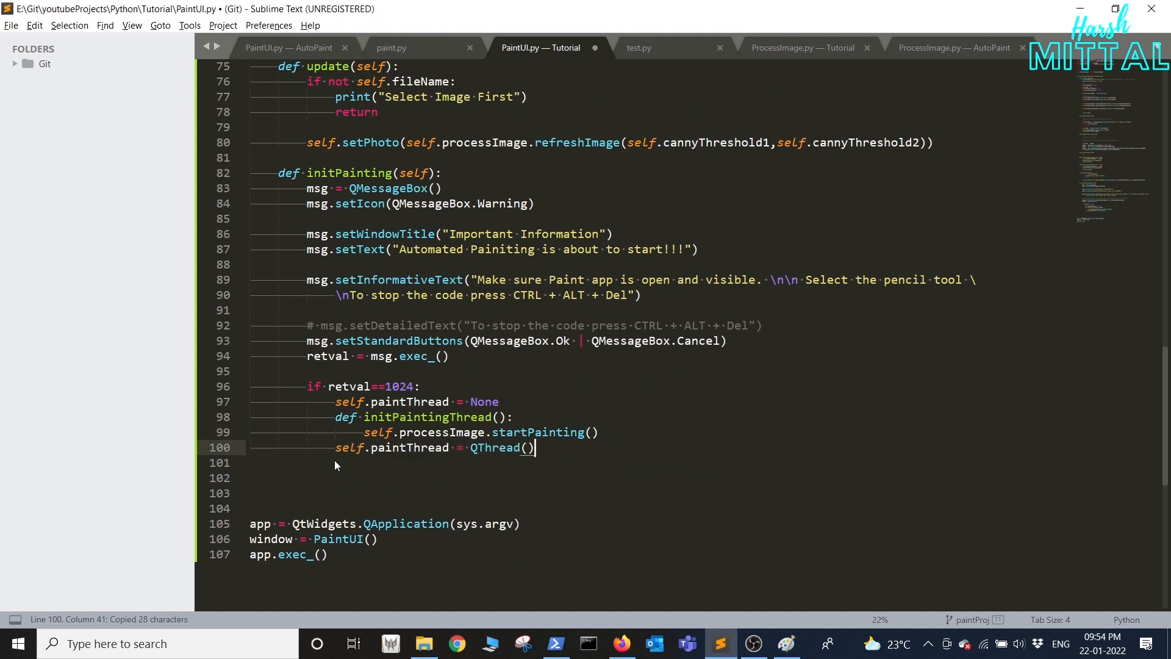
key(enter)
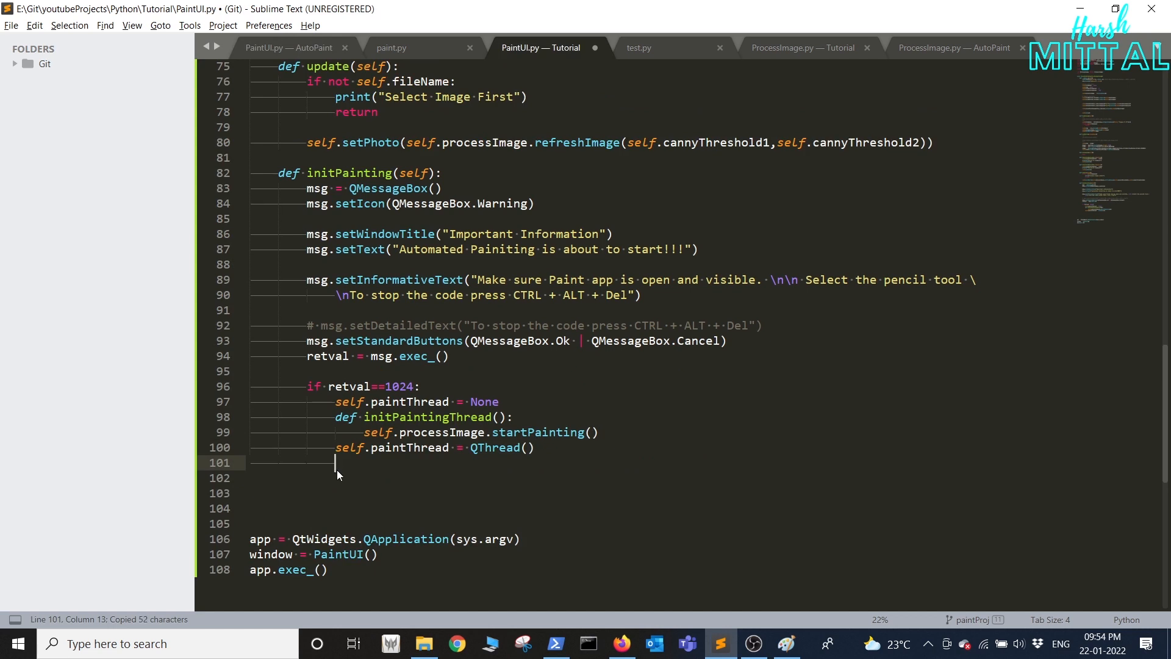
text(self.paintThread.started.connect(initPaintingThread))
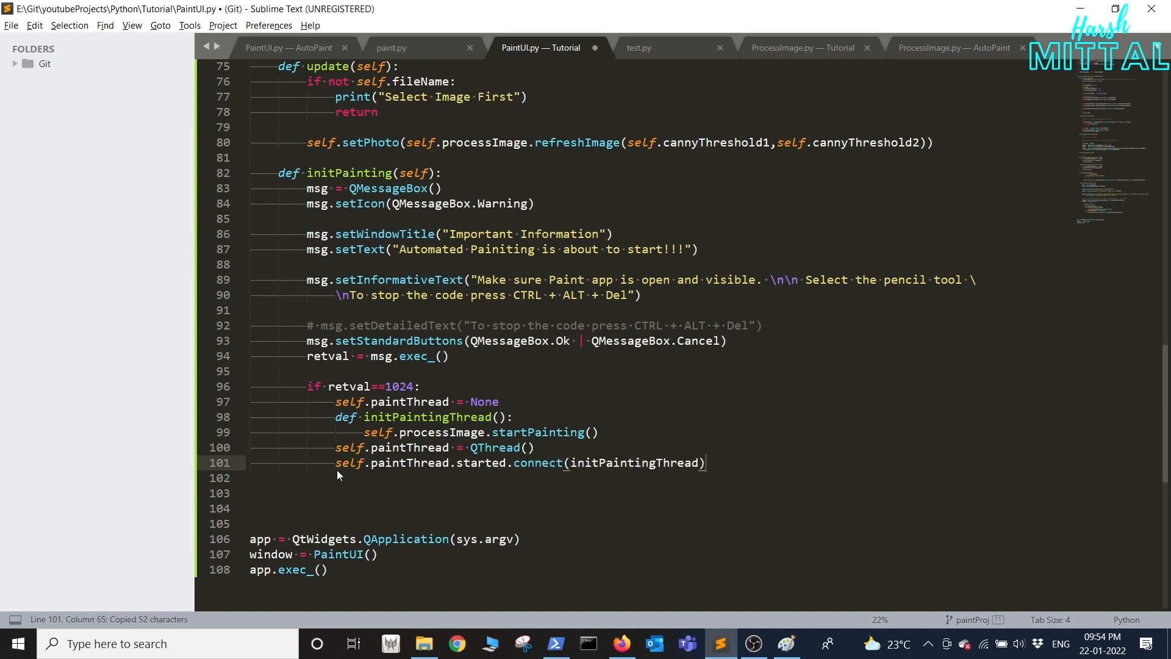
key(enter)
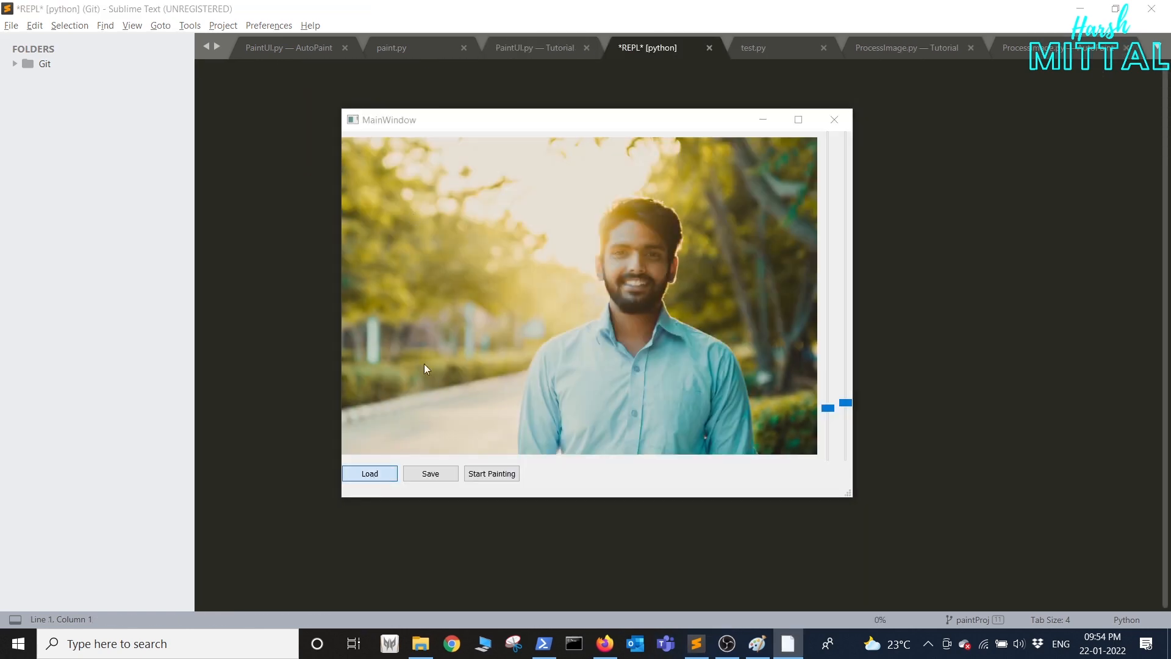
Load the h3.jpg portrait so its Canny edge outline appears in the window.
click(369, 474)
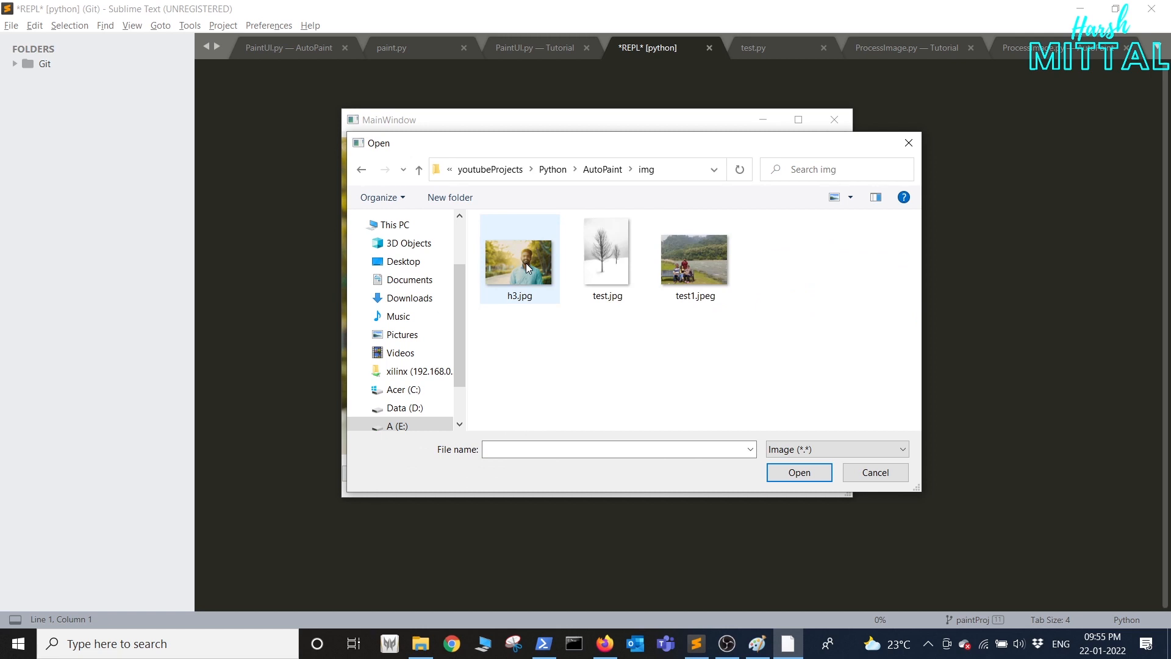
click(798, 472)
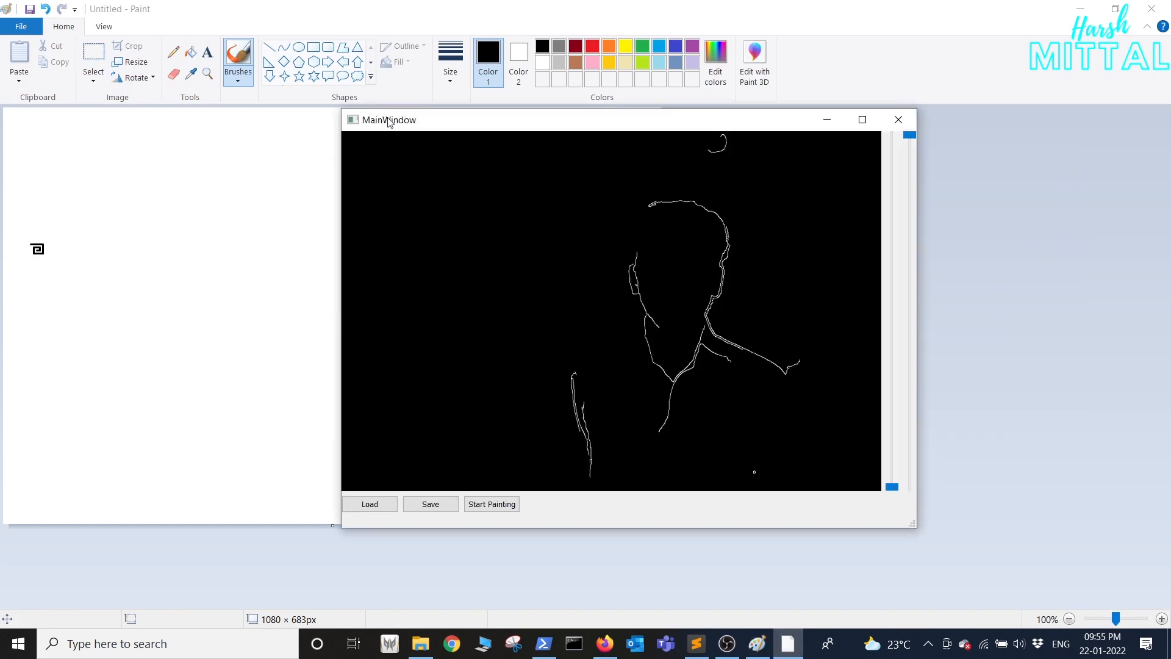
Place the app window beside Paint's canvas, start painting and confirm the Important Information warning.
drag(388, 120, 724, 117)
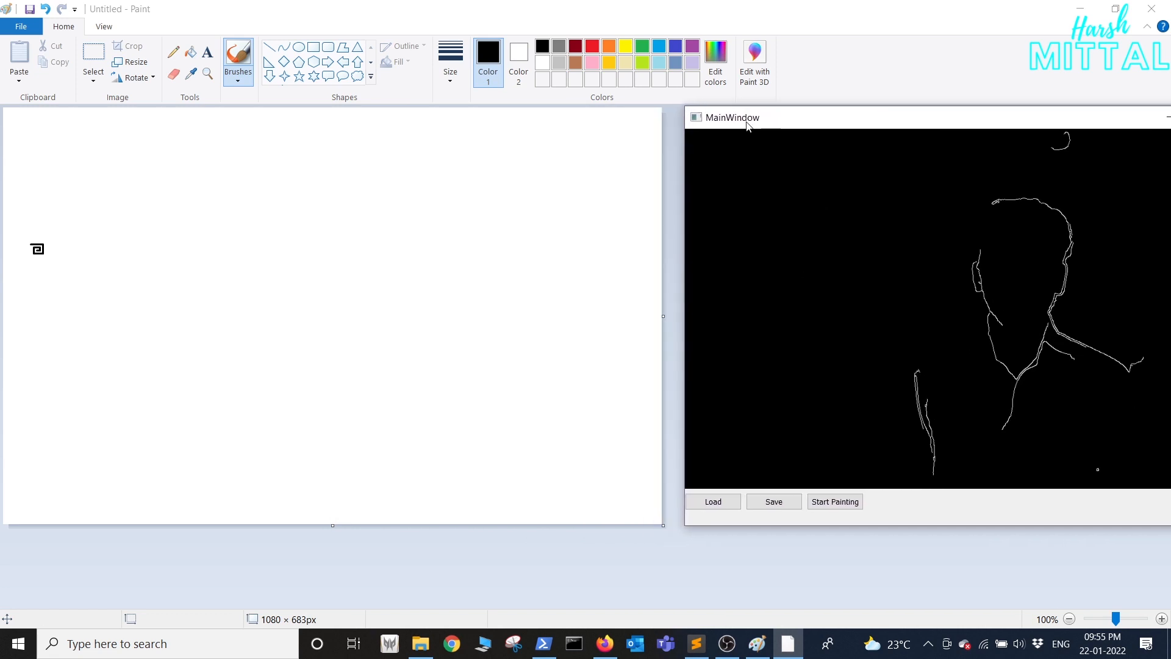
drag(747, 117, 744, 115)
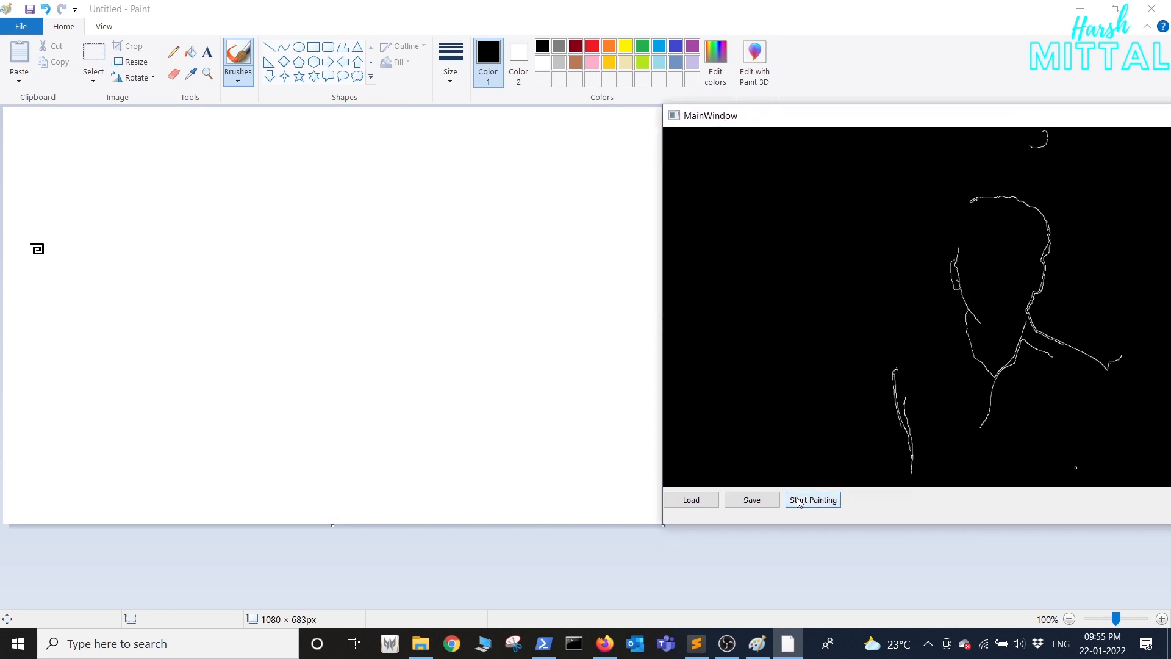
click(812, 500)
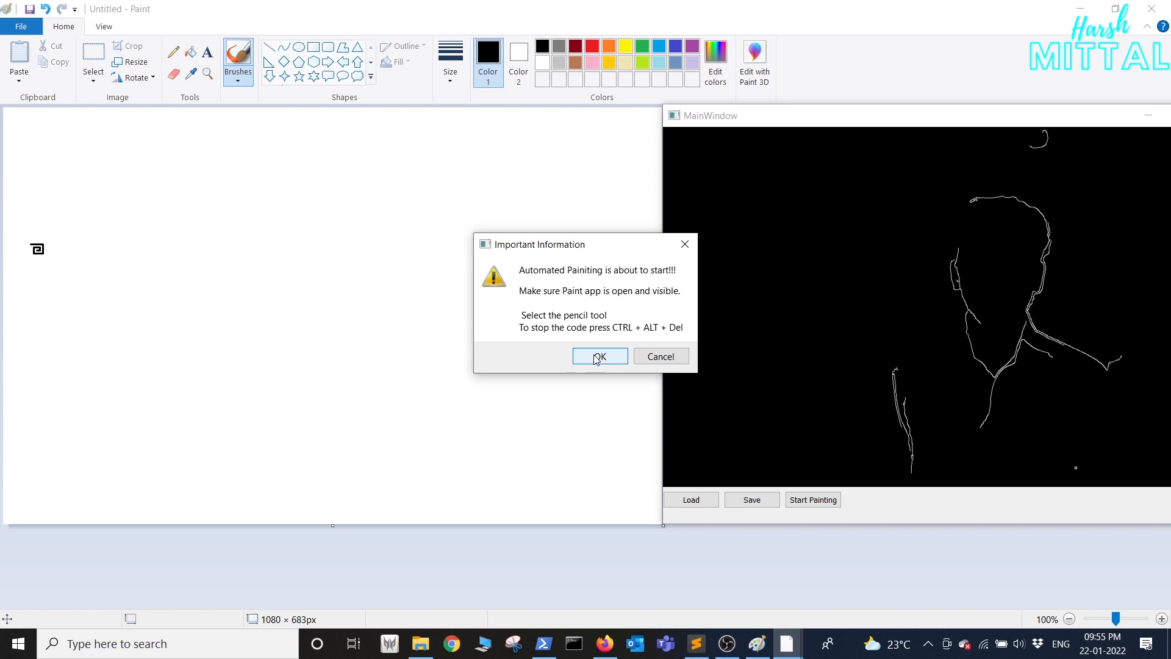
click(600, 356)
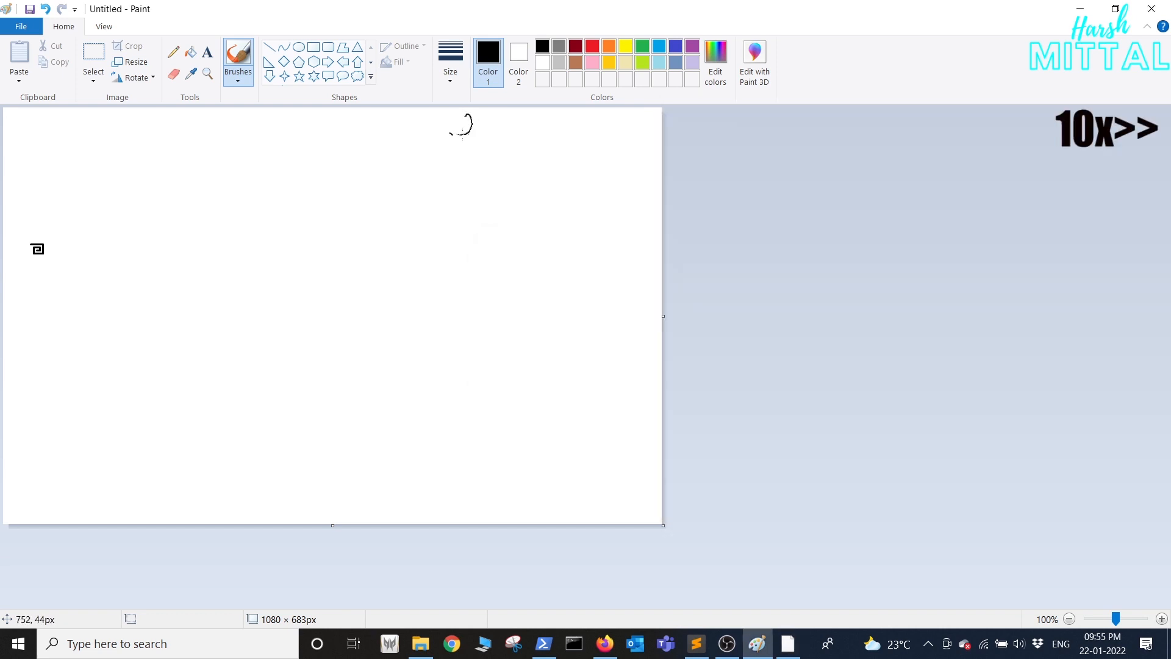
Let the script trace the portrait's hair, face and shoulder outline in Paint, then close the app.
drag(380, 195, 448, 329)
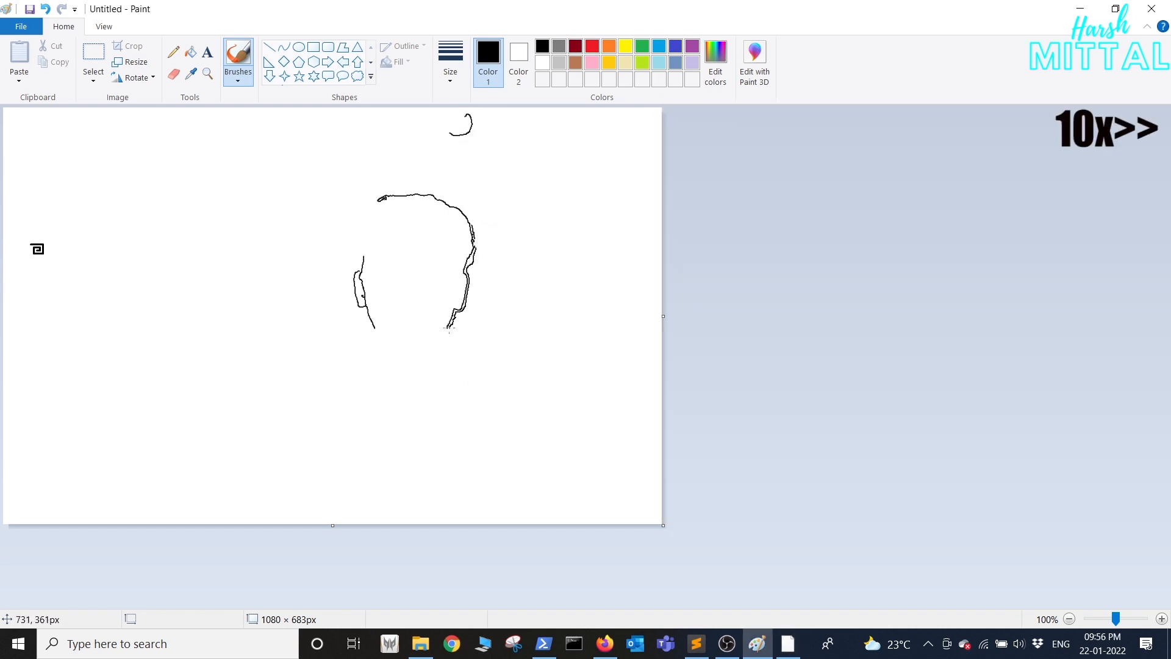
drag(448, 328, 556, 391)
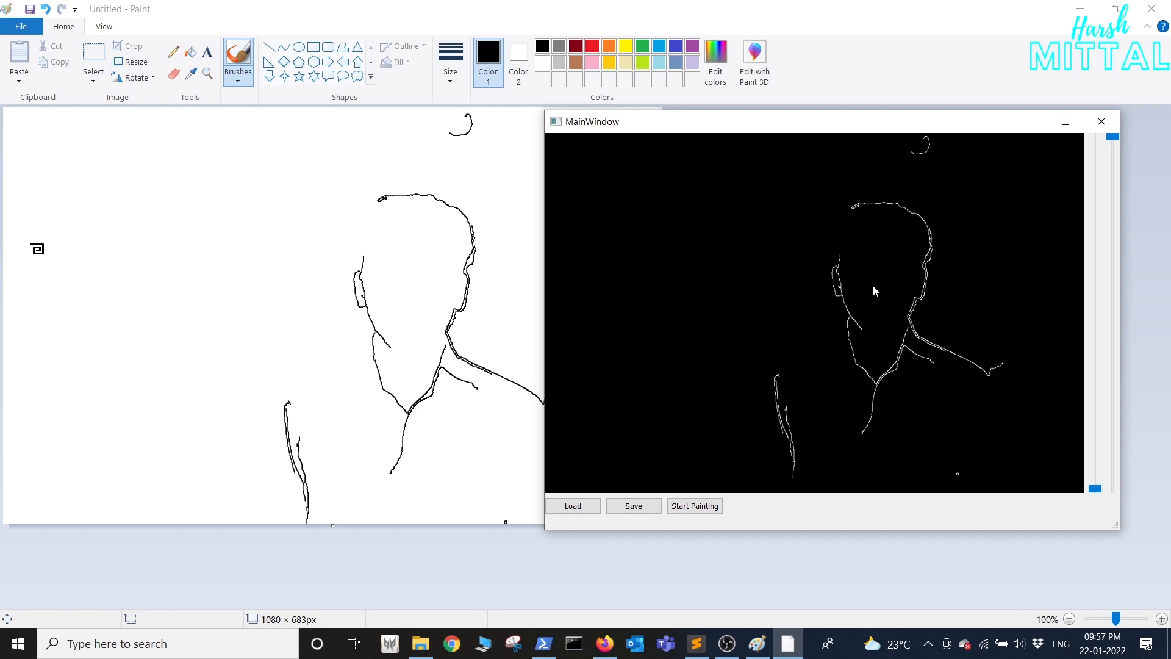
click(698, 643)
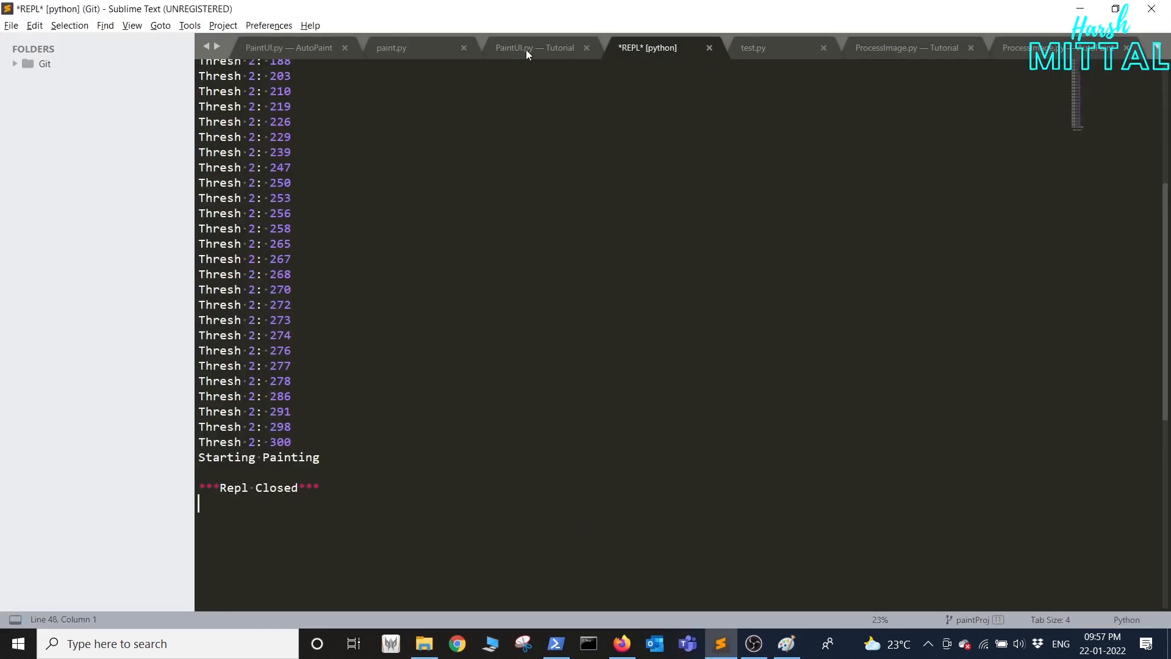
Make saveImage write the current edge image with cv2.imwrite("test.jpg", self.tmp).
click(535, 48)
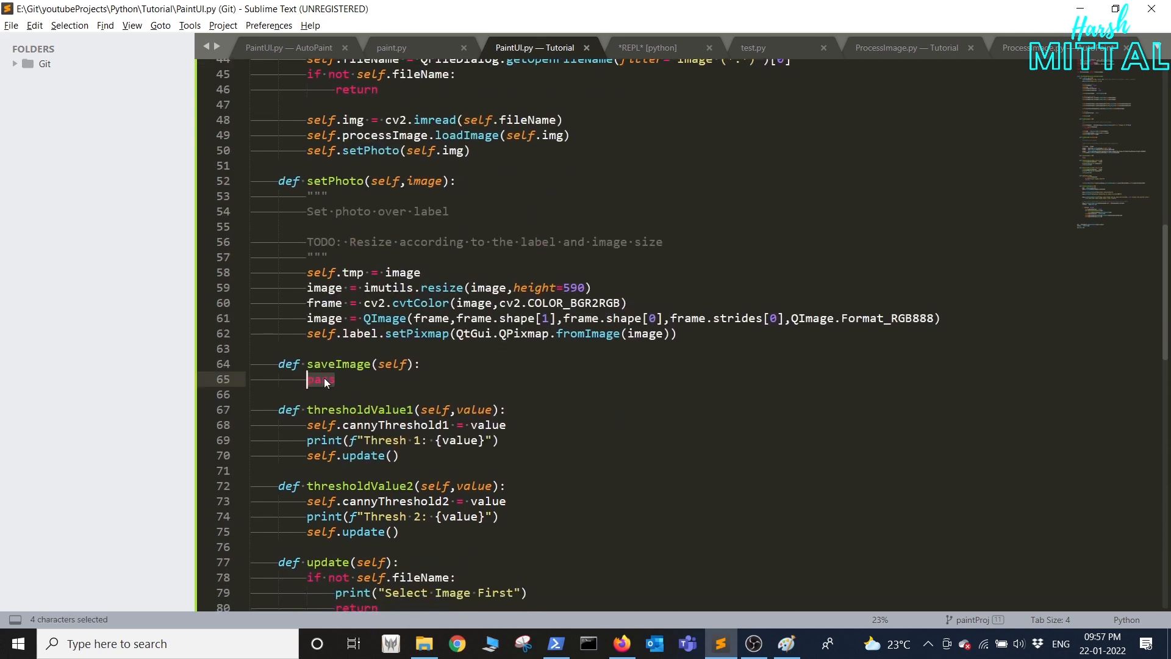
text(cv2.imwrite("test.jpg",self.tmp))
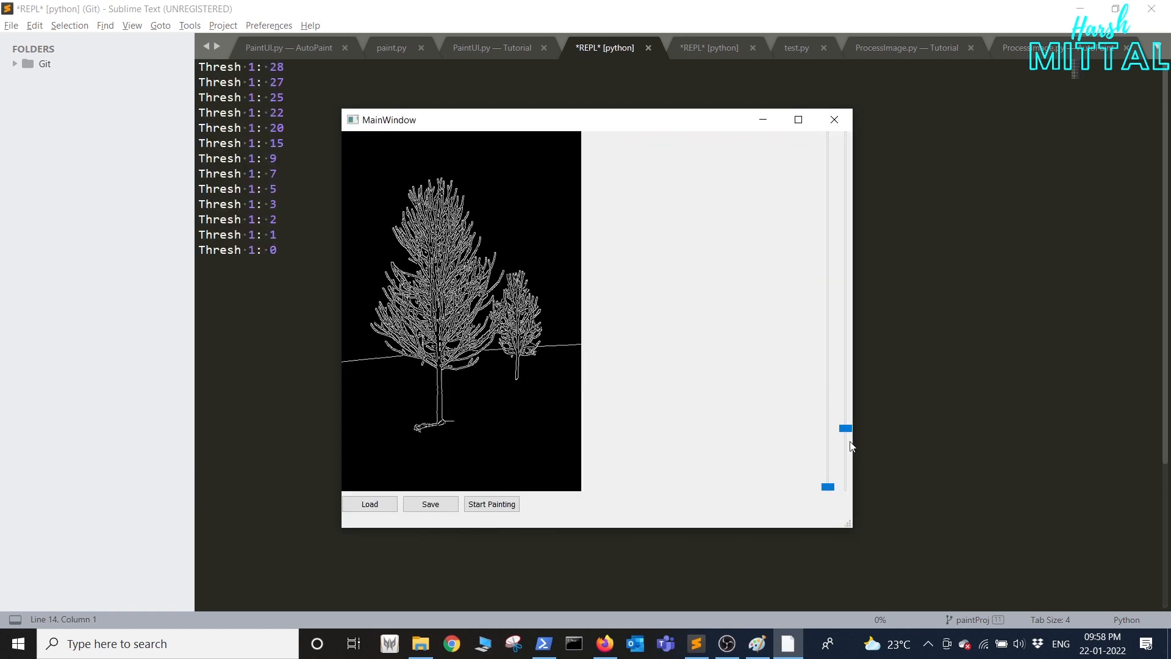
Raise the second edge threshold for the tree, save, and view test.jpg from the Tutorial folder.
drag(844, 428, 844, 154)
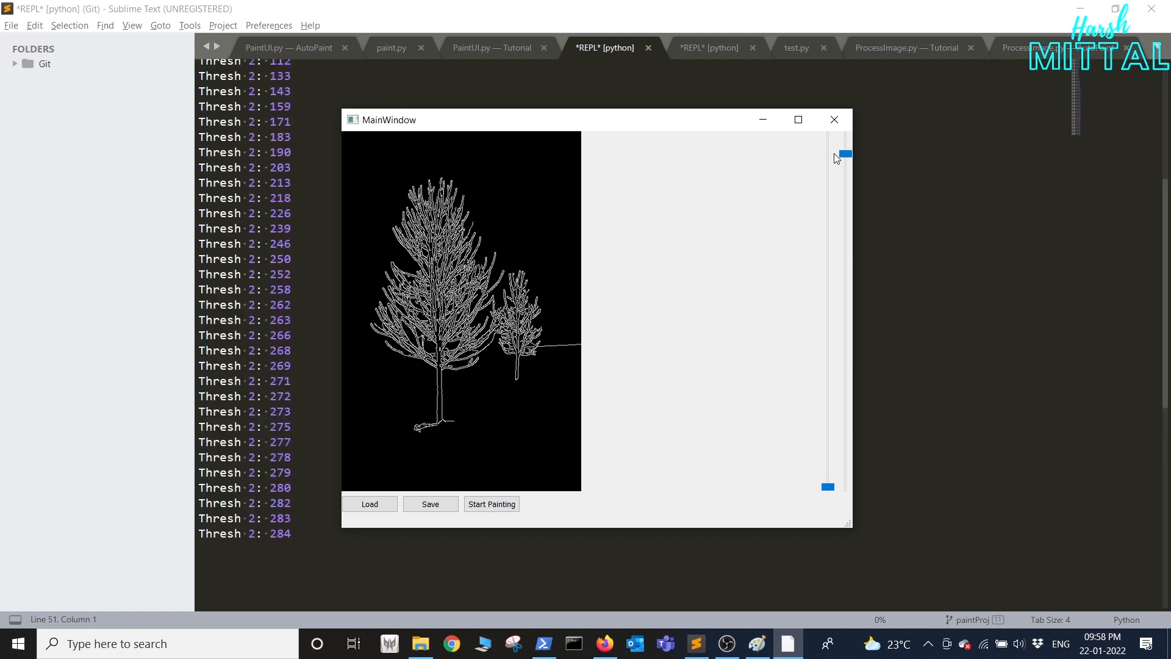
click(430, 504)
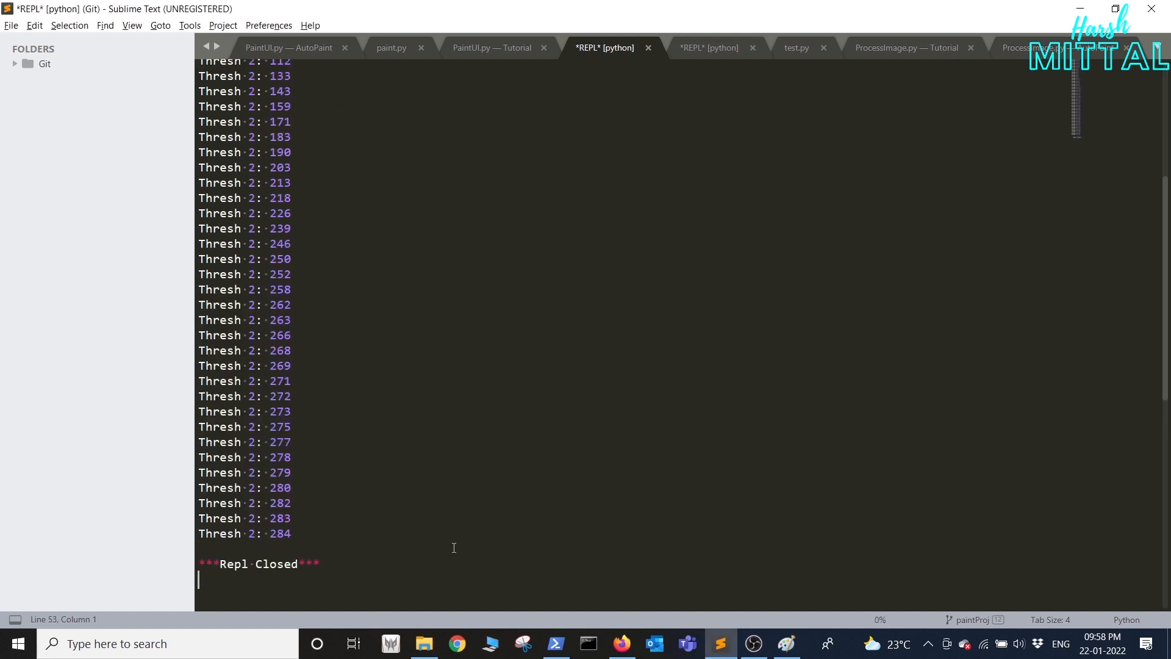
click(424, 643)
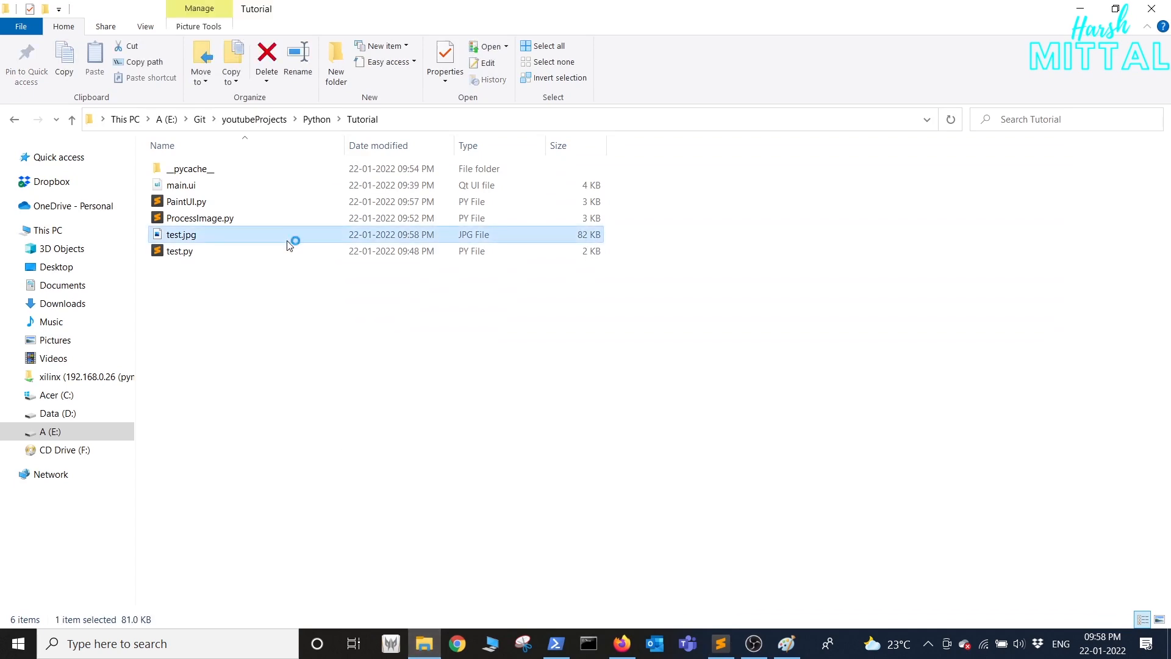
double_click(182, 235)
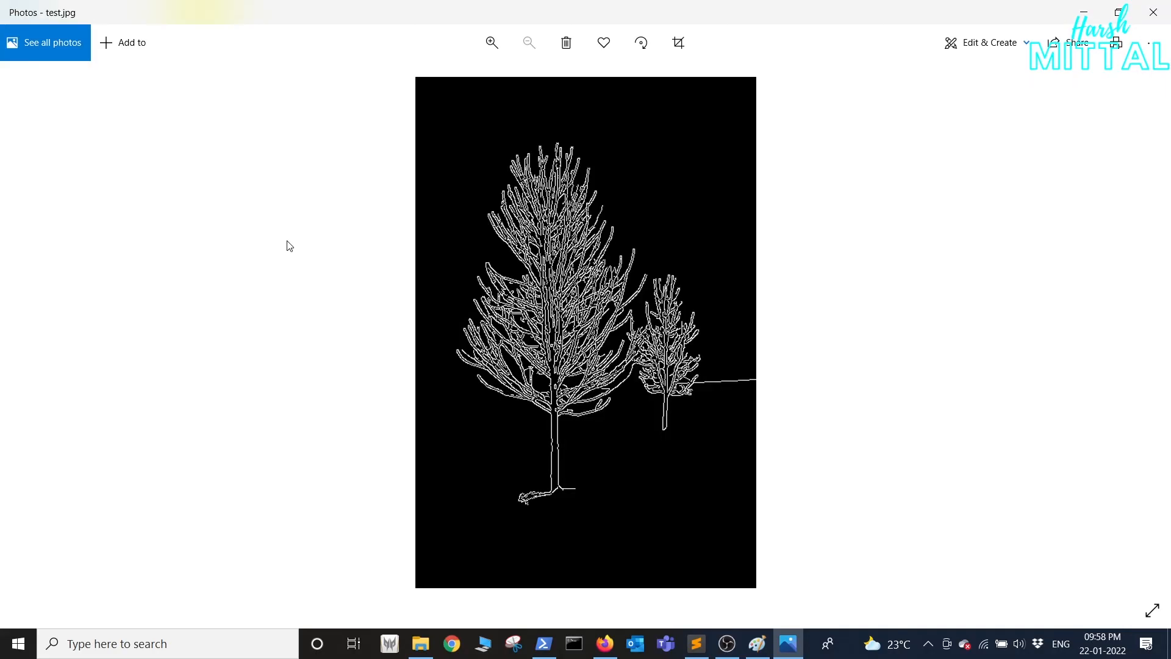
mouse_move(1155, 12)
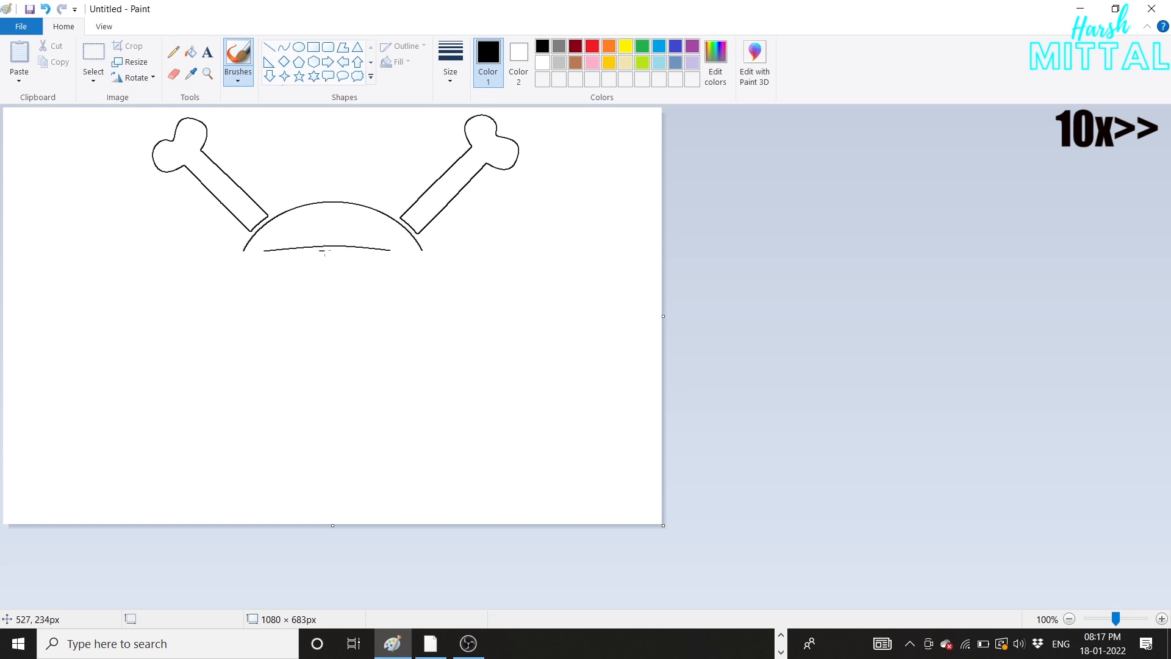
Let the automated painting trace the crossed bones and dome outline onto the fresh canvas.
drag(239, 265, 430, 265)
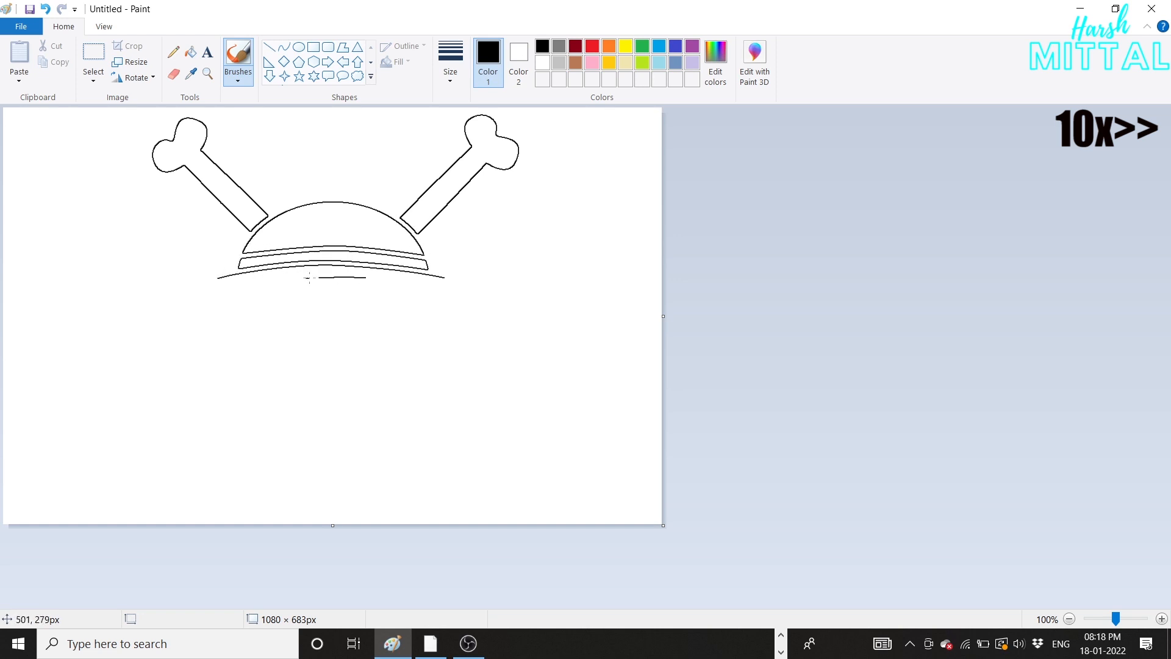